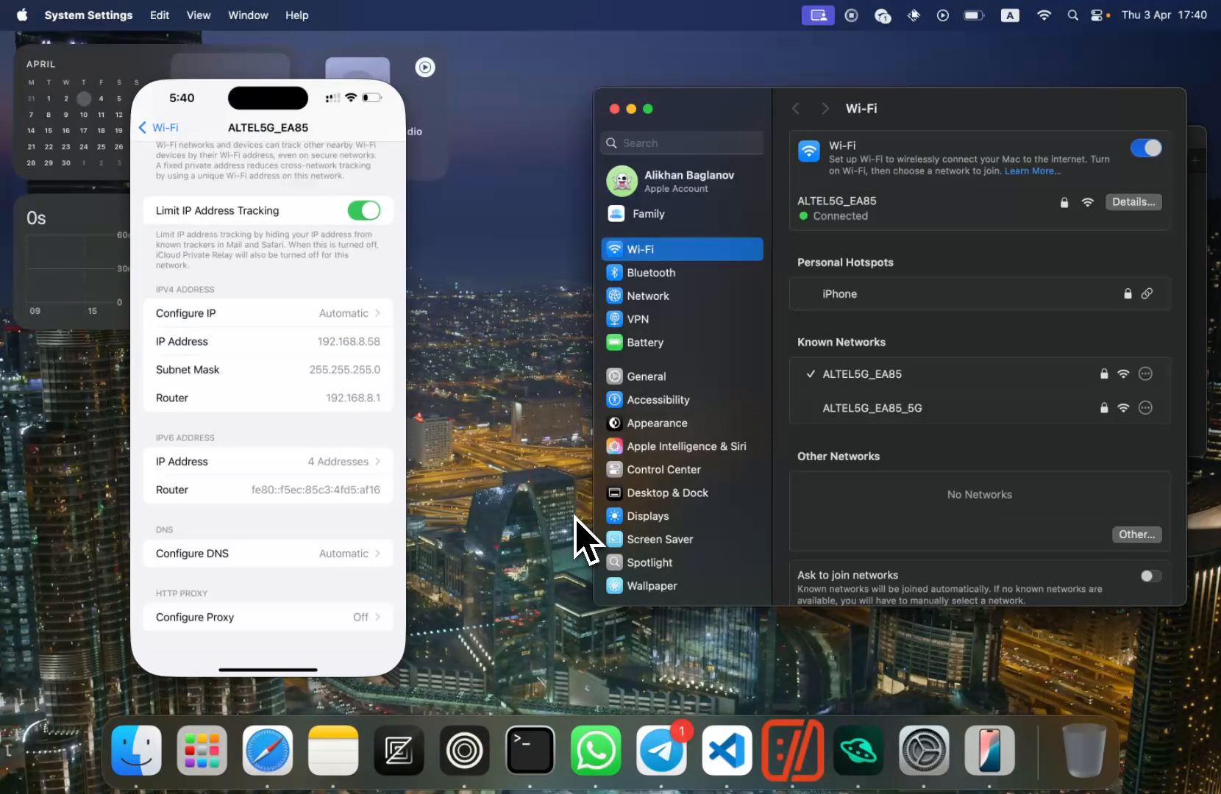
pyautogui.moveTo(798, 596)
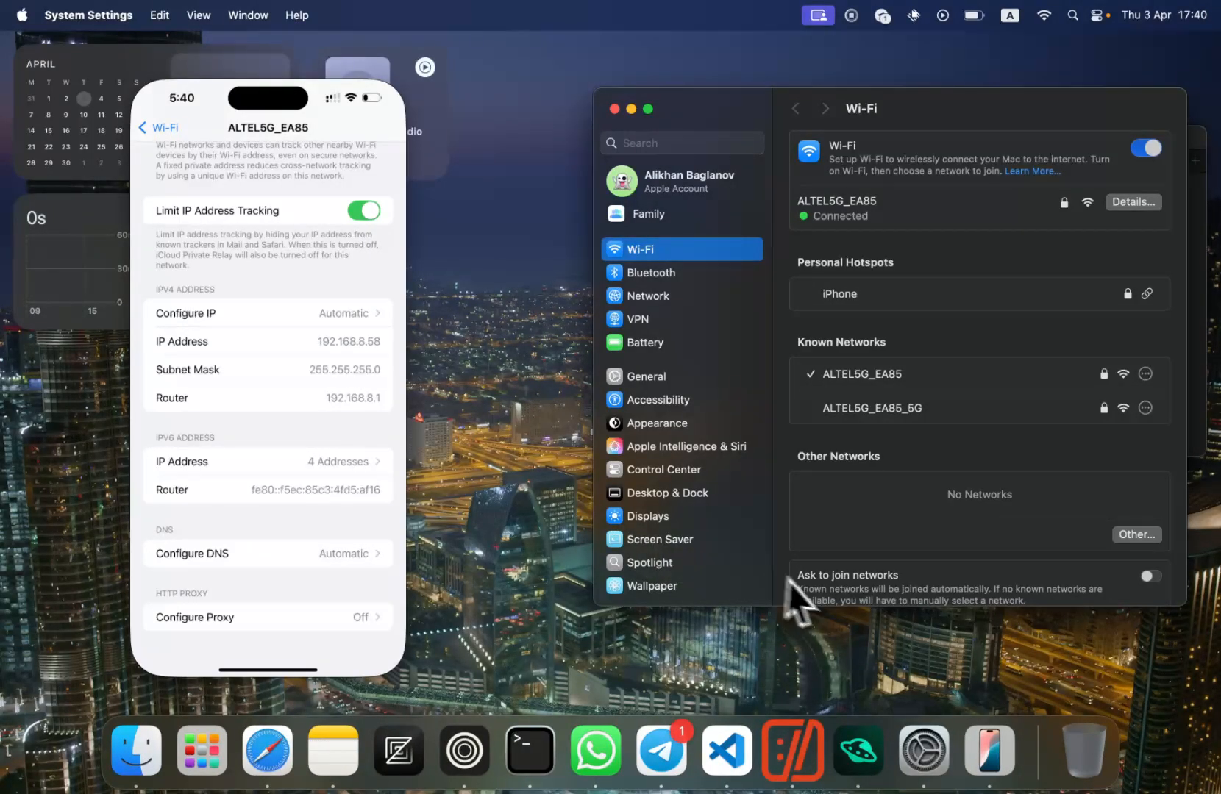
pyautogui.moveTo(226, 265)
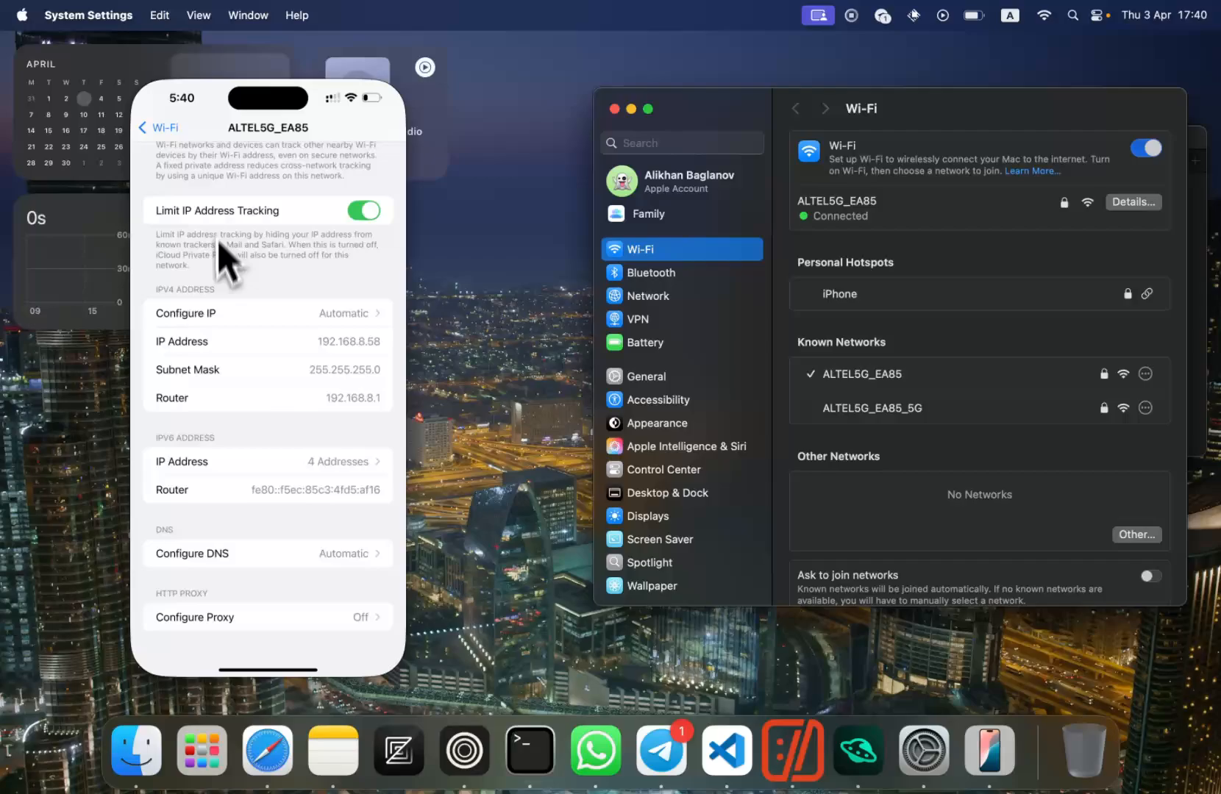
pyautogui.moveTo(600, 514)
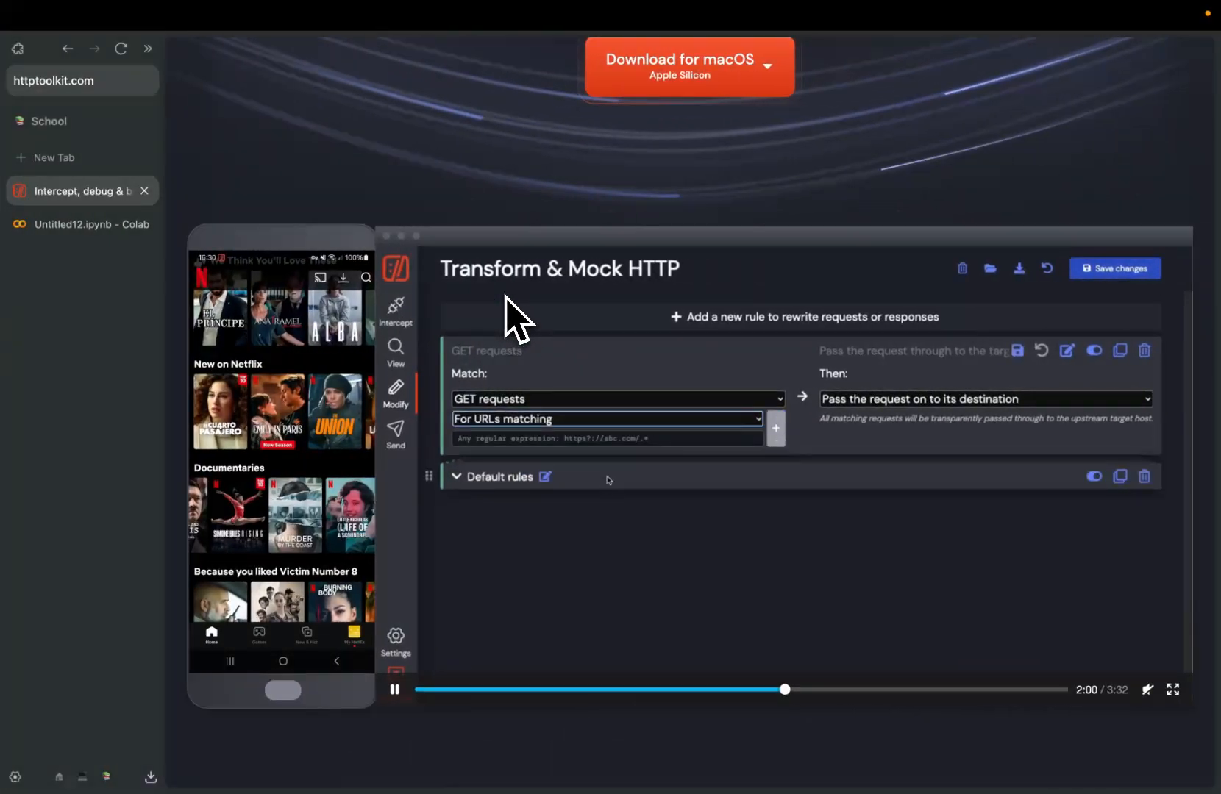
# Switch from the httptoolkit.com page to the HTTP Toolkit desktop app's Intercept page
pyautogui.click(767, 65)
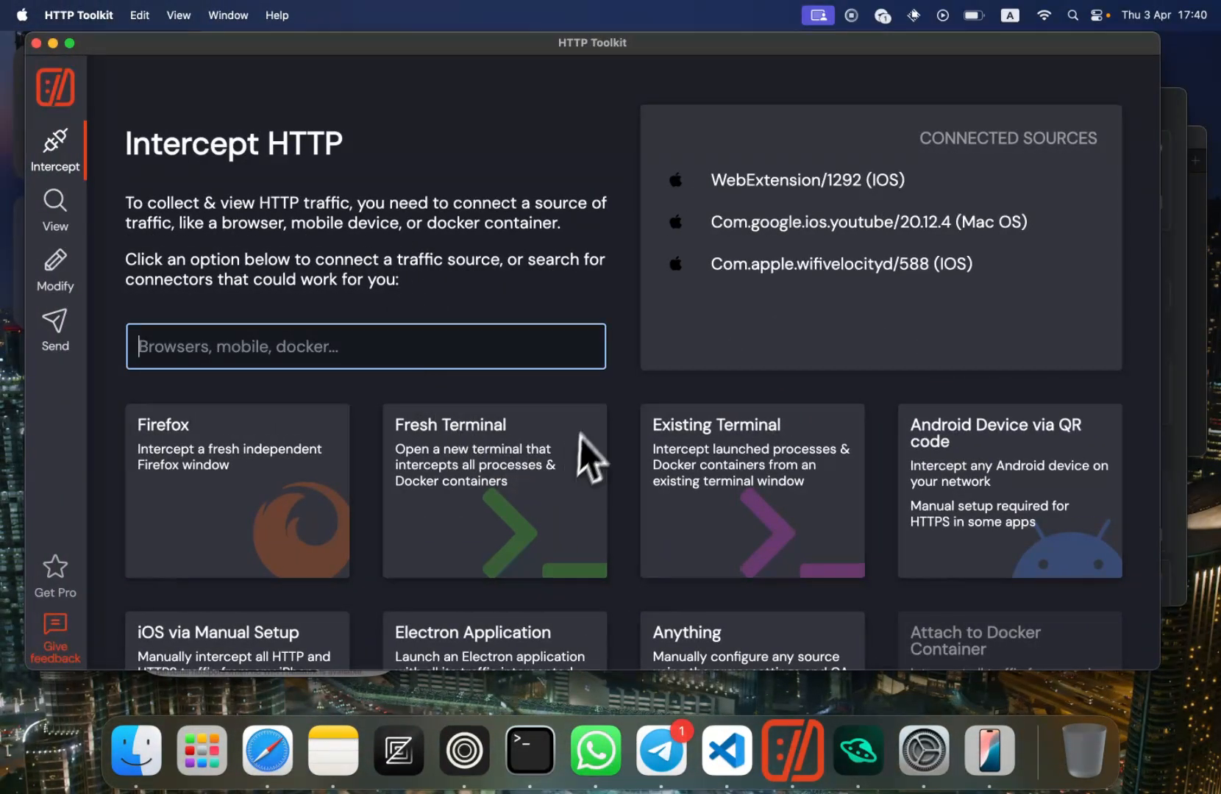
# Scroll through the Intercept page's connector cards and back up
pyautogui.scroll(-3)
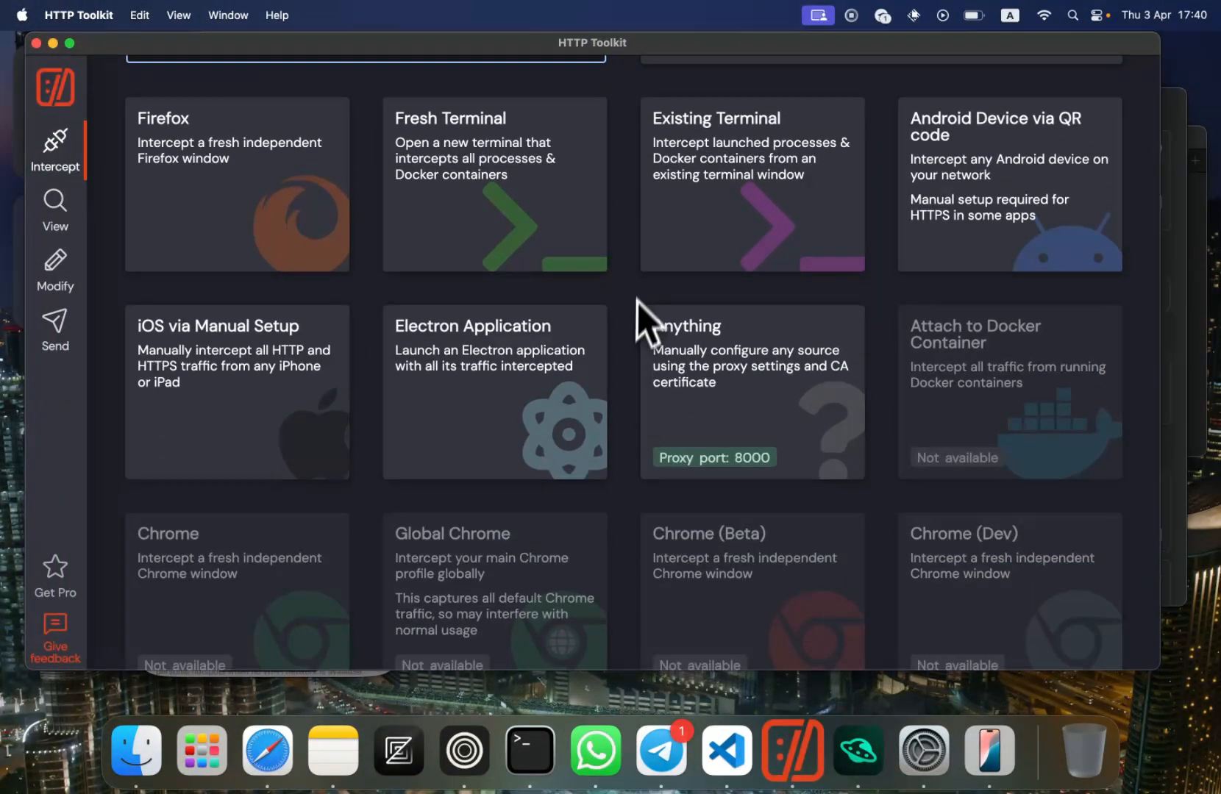
pyautogui.scroll(3)
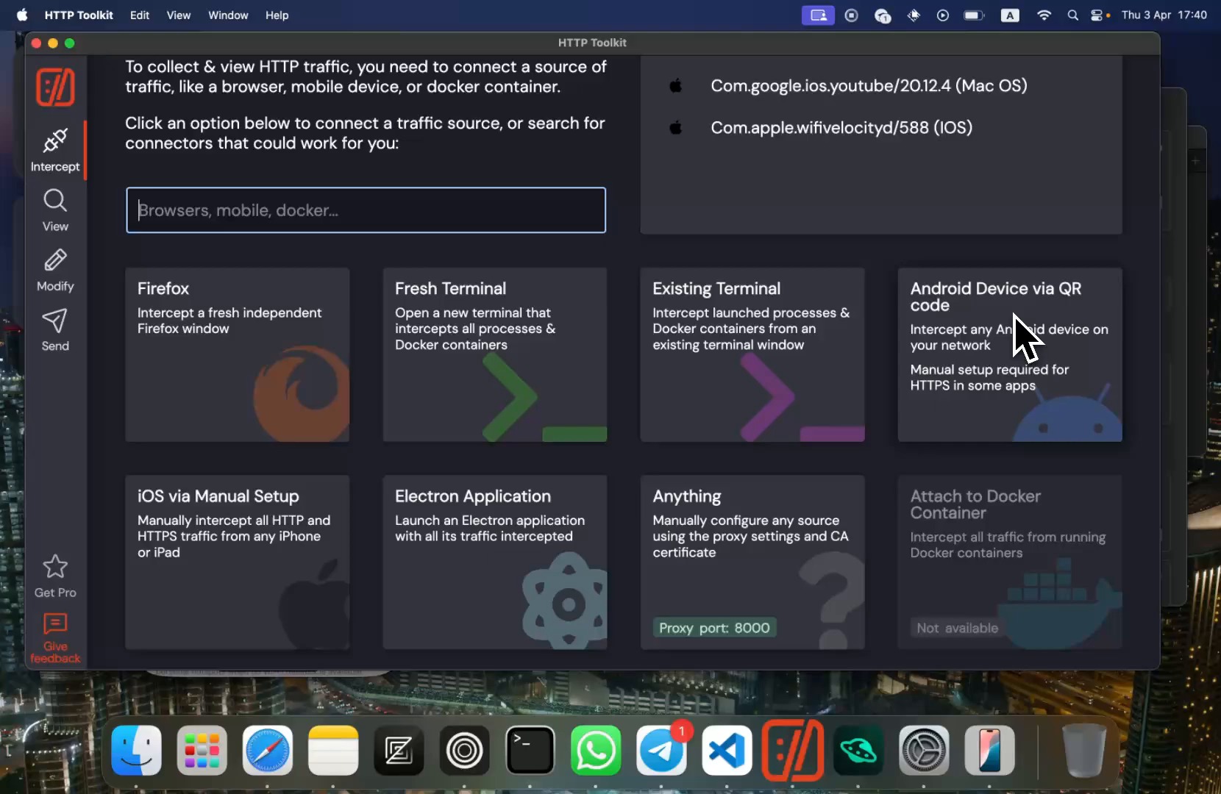
pyautogui.moveTo(568, 109)
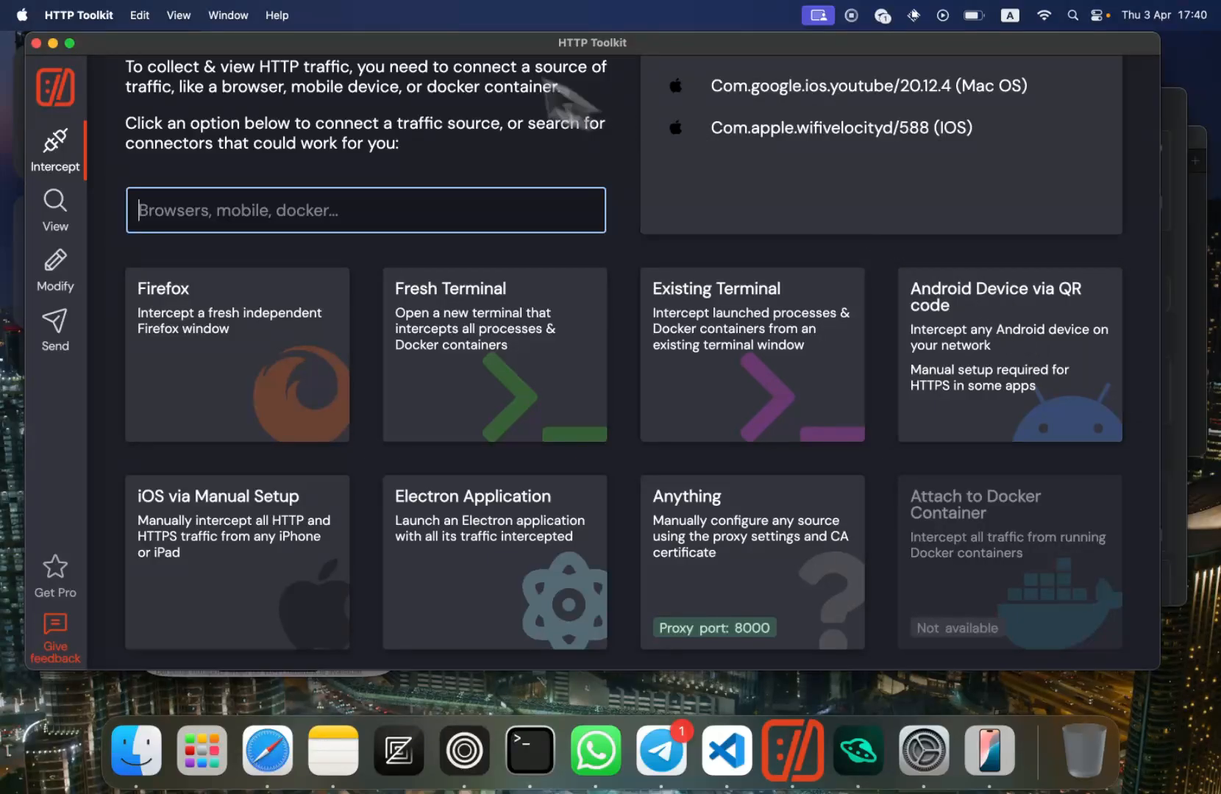
pyautogui.moveTo(765, 234)
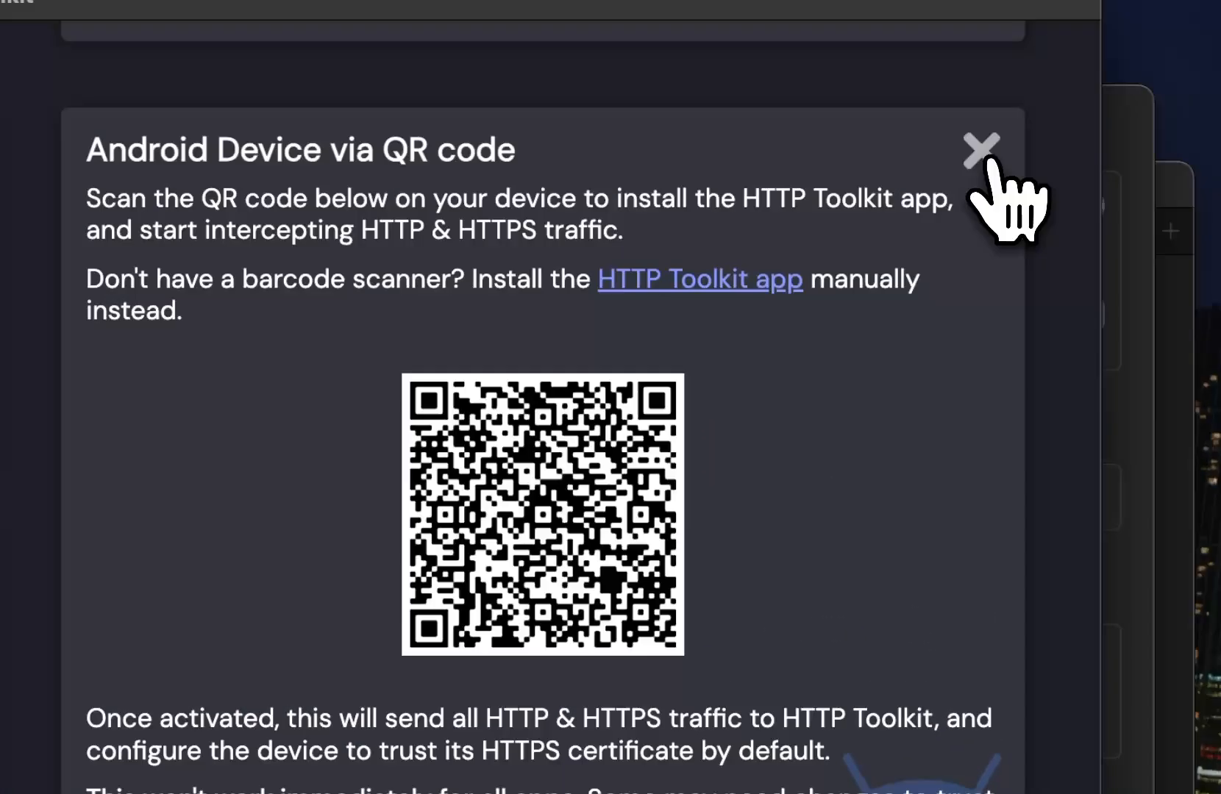
pyautogui.moveTo(810, 475)
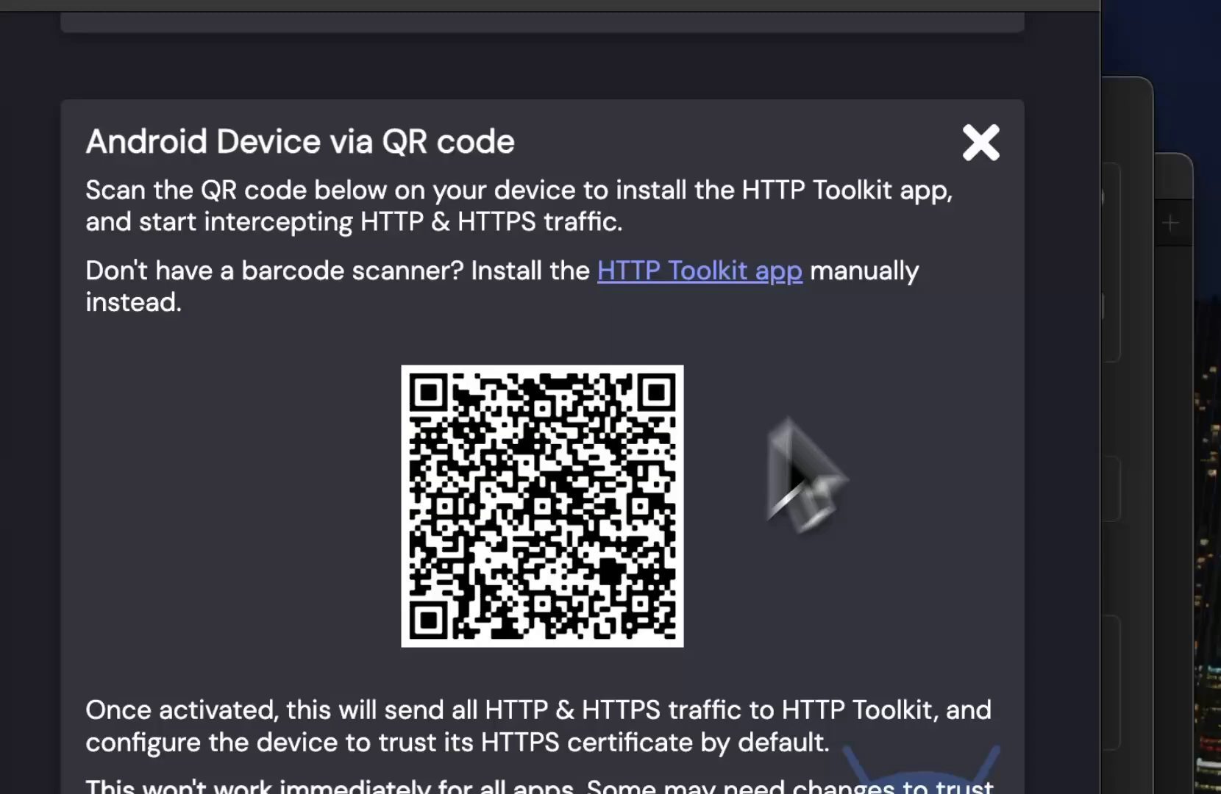
# Close the Android Device via QR code setup panel
pyautogui.click(980, 143)
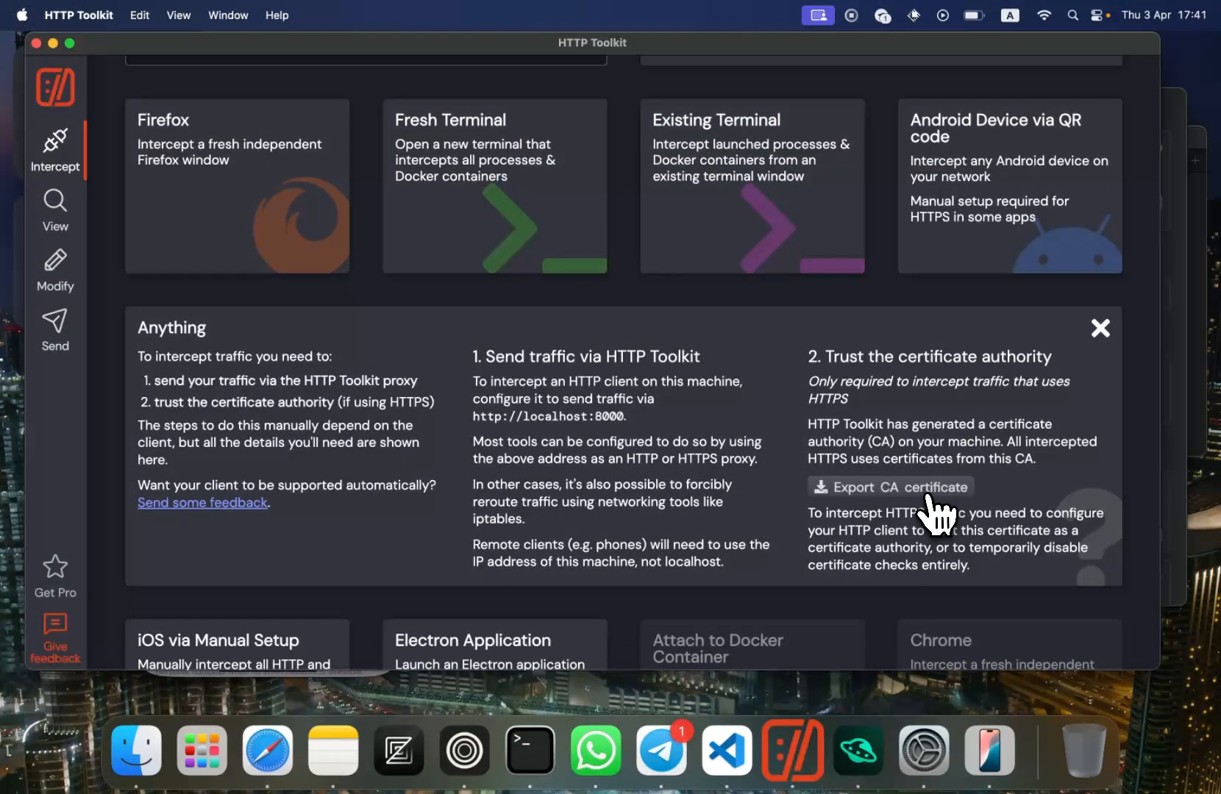
pyautogui.moveTo(366, 367)
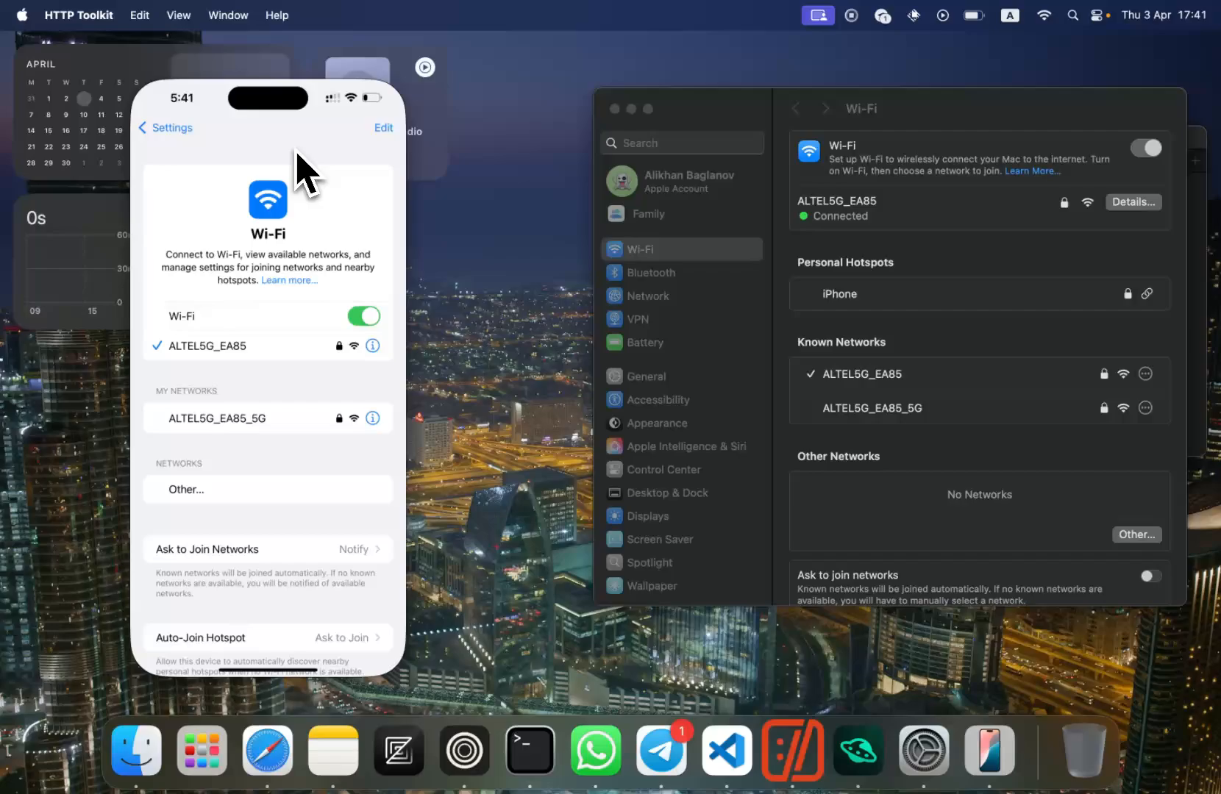
# Check the HTTP Toolkit CA profile under Settings > General > VPN & Device Management
pyautogui.click(165, 128)
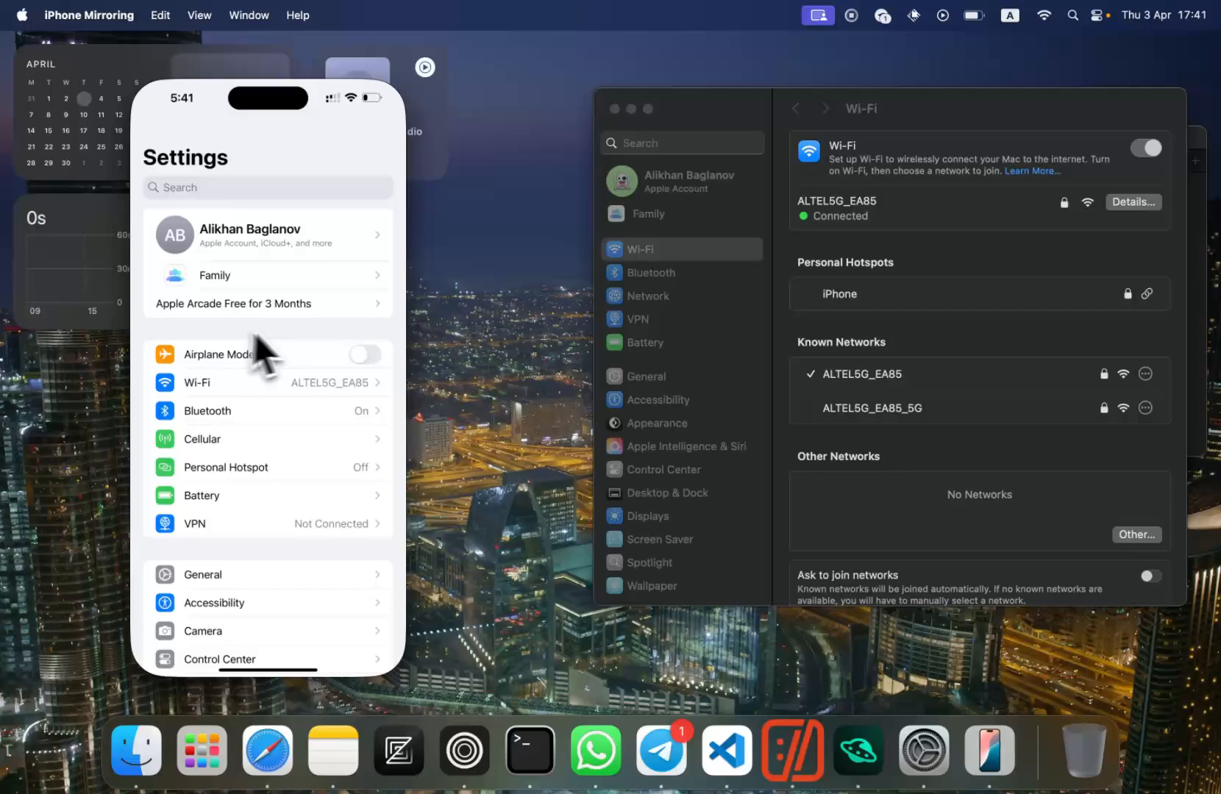
pyautogui.moveTo(294, 348)
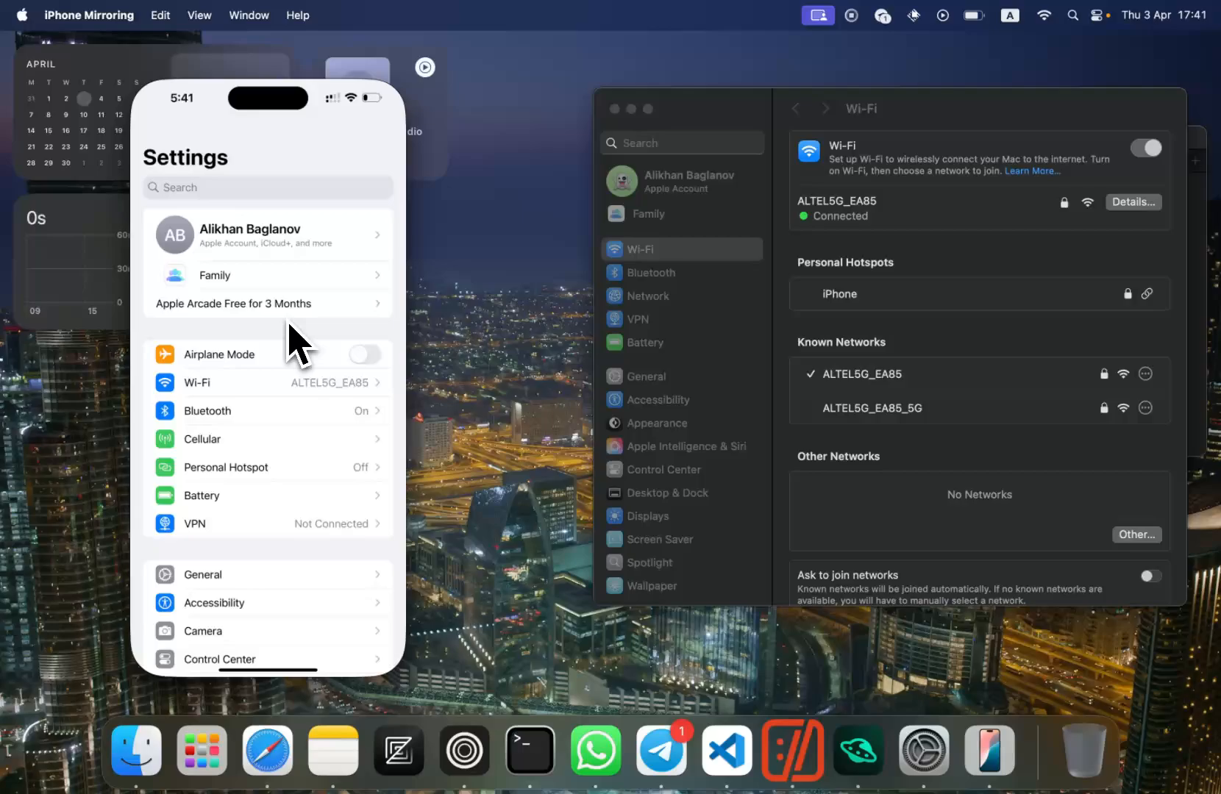
pyautogui.moveTo(302, 421)
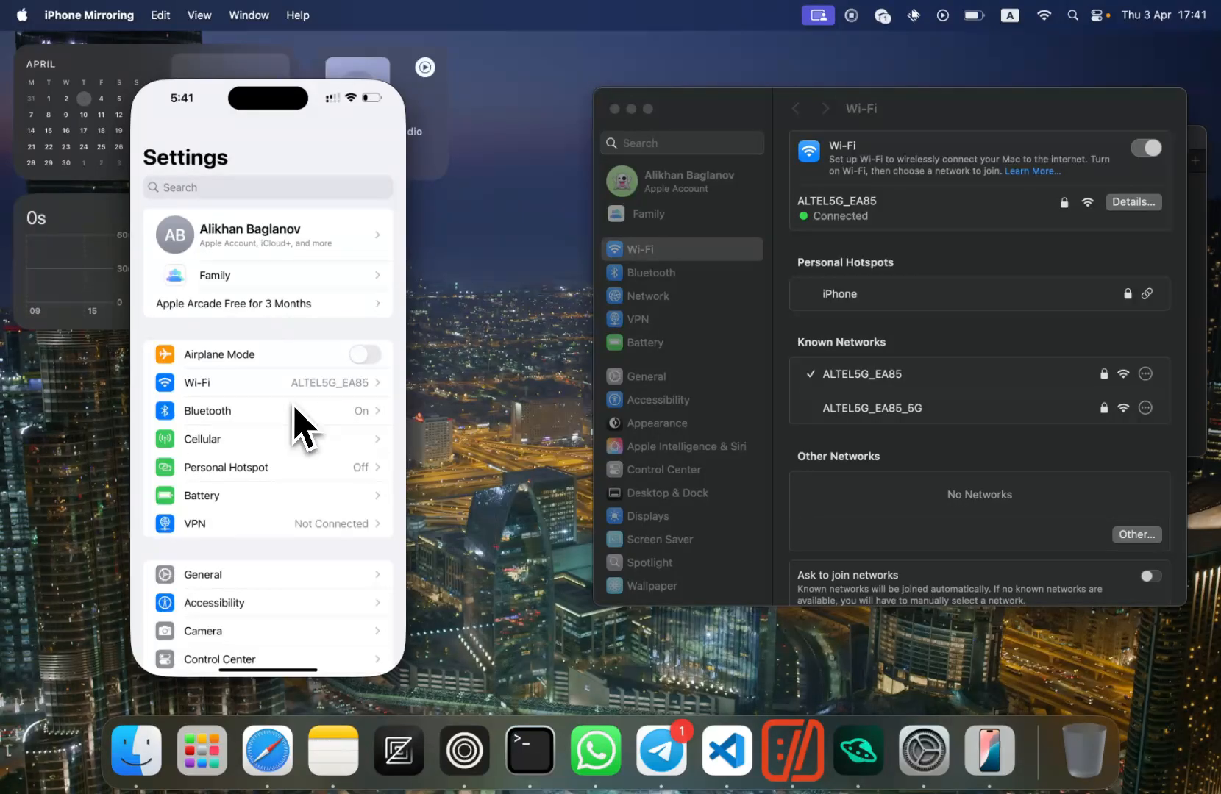
pyautogui.click(201, 574)
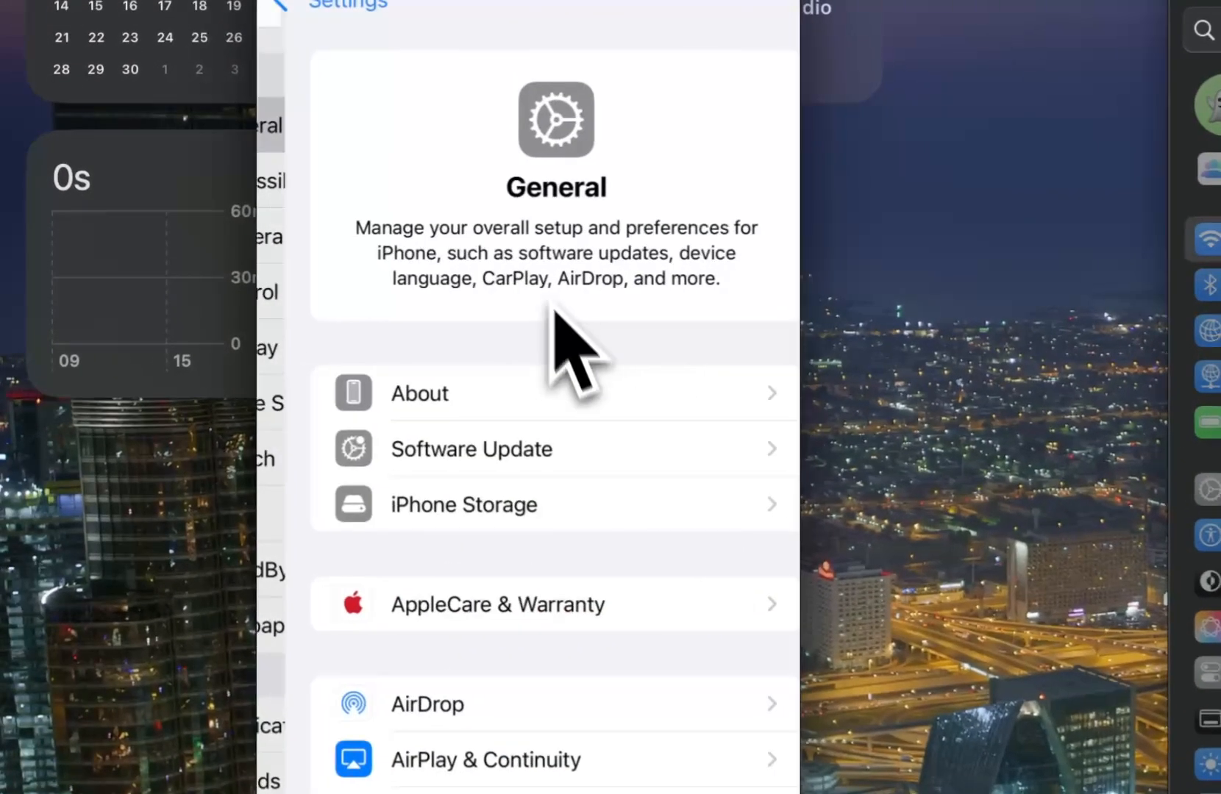
pyautogui.scroll(-3)
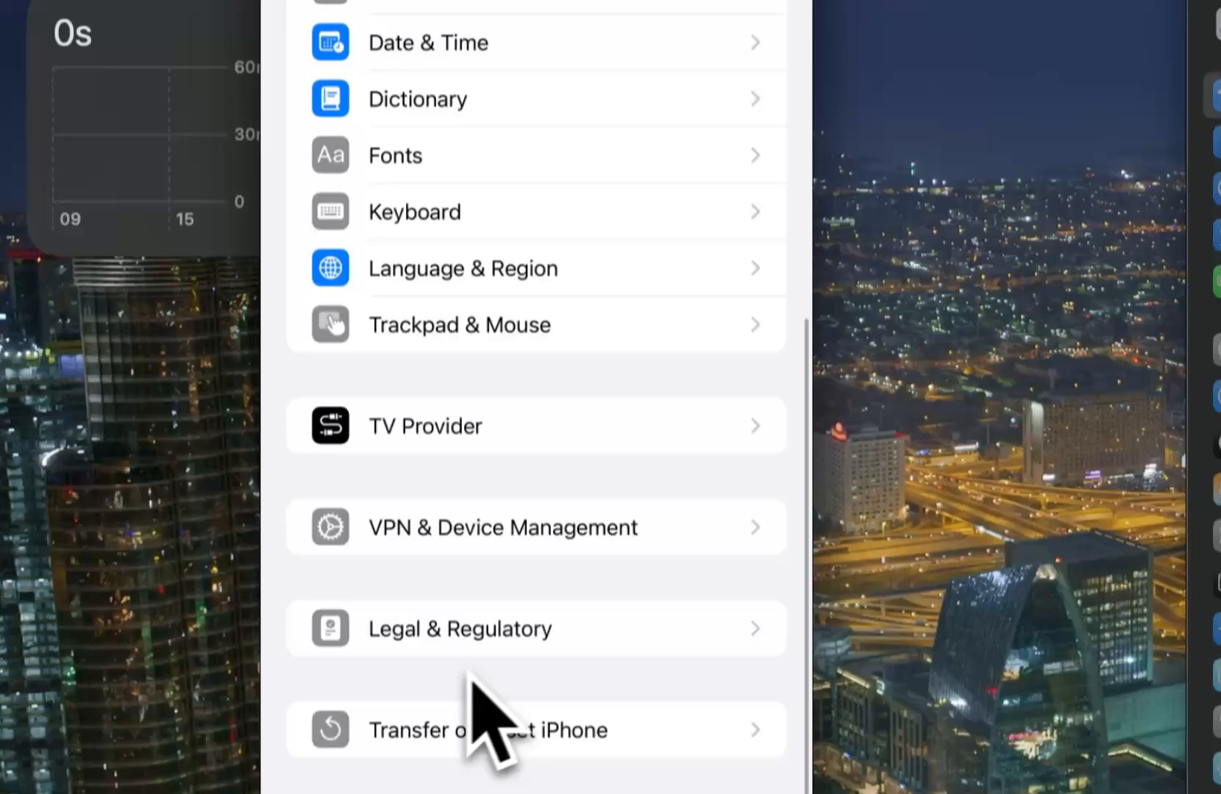
pyautogui.click(503, 527)
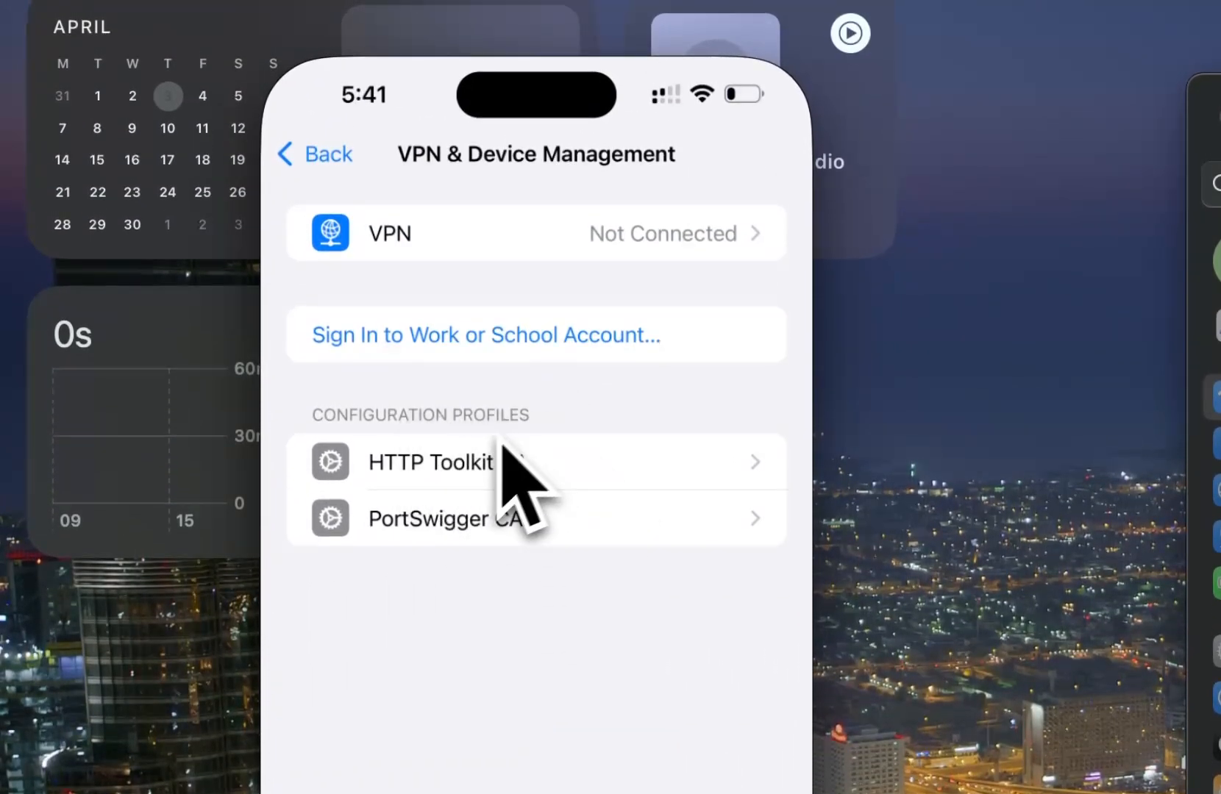
pyautogui.moveTo(350, 194)
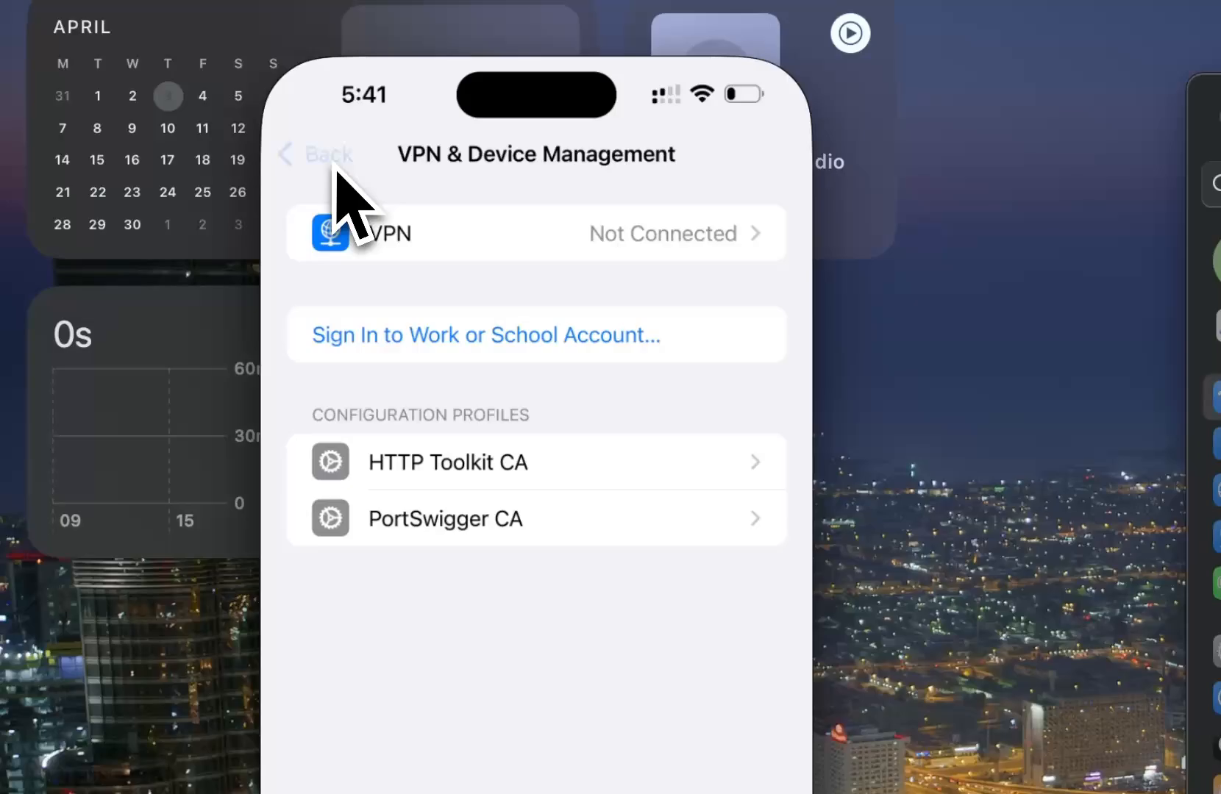
# Confirm full root trust for HTTP Toolkit CA in General > About > Certificate Trust Settings
pyautogui.click(313, 154)
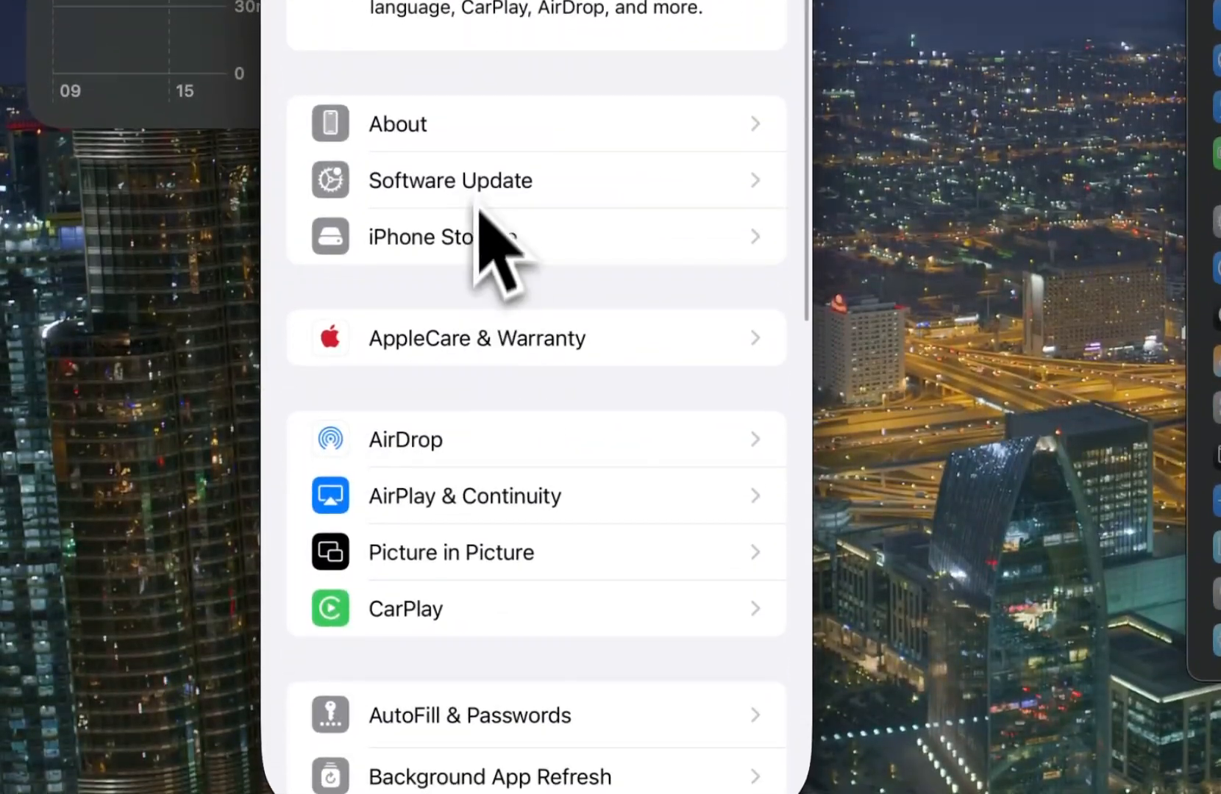
pyautogui.click(397, 123)
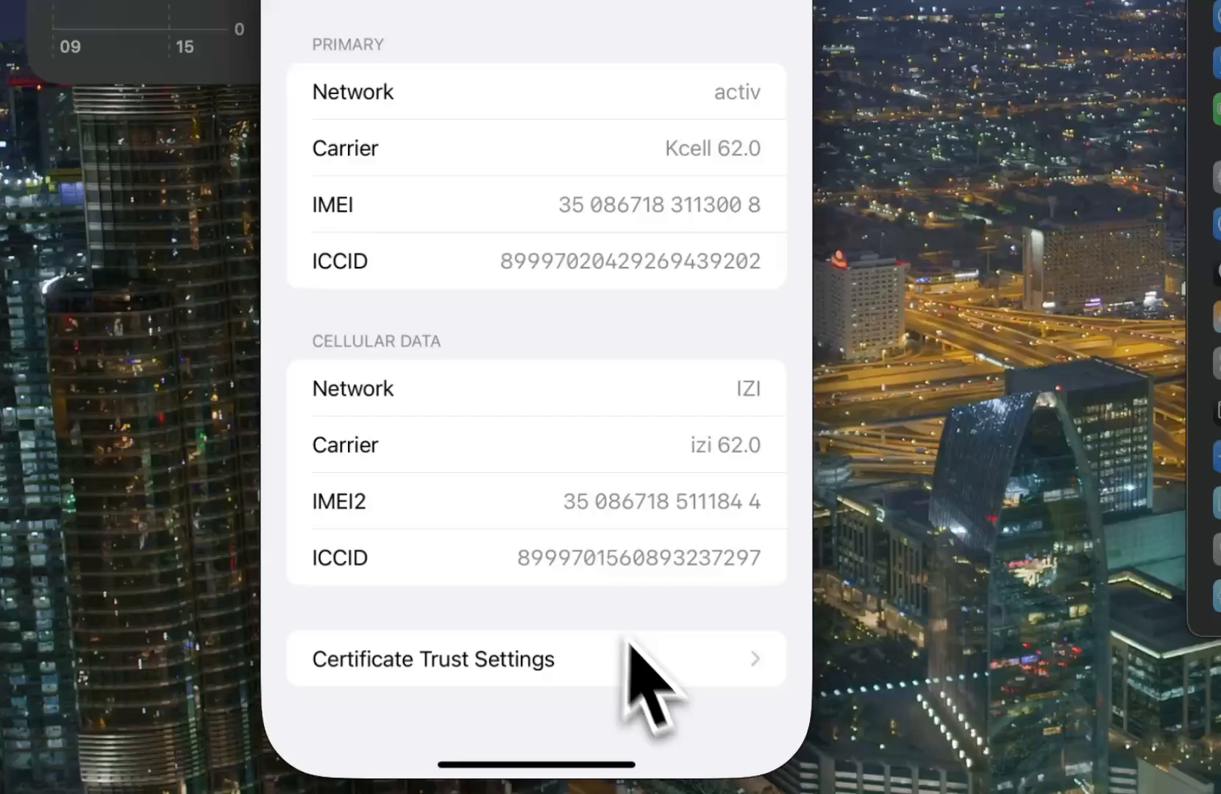
pyautogui.click(432, 659)
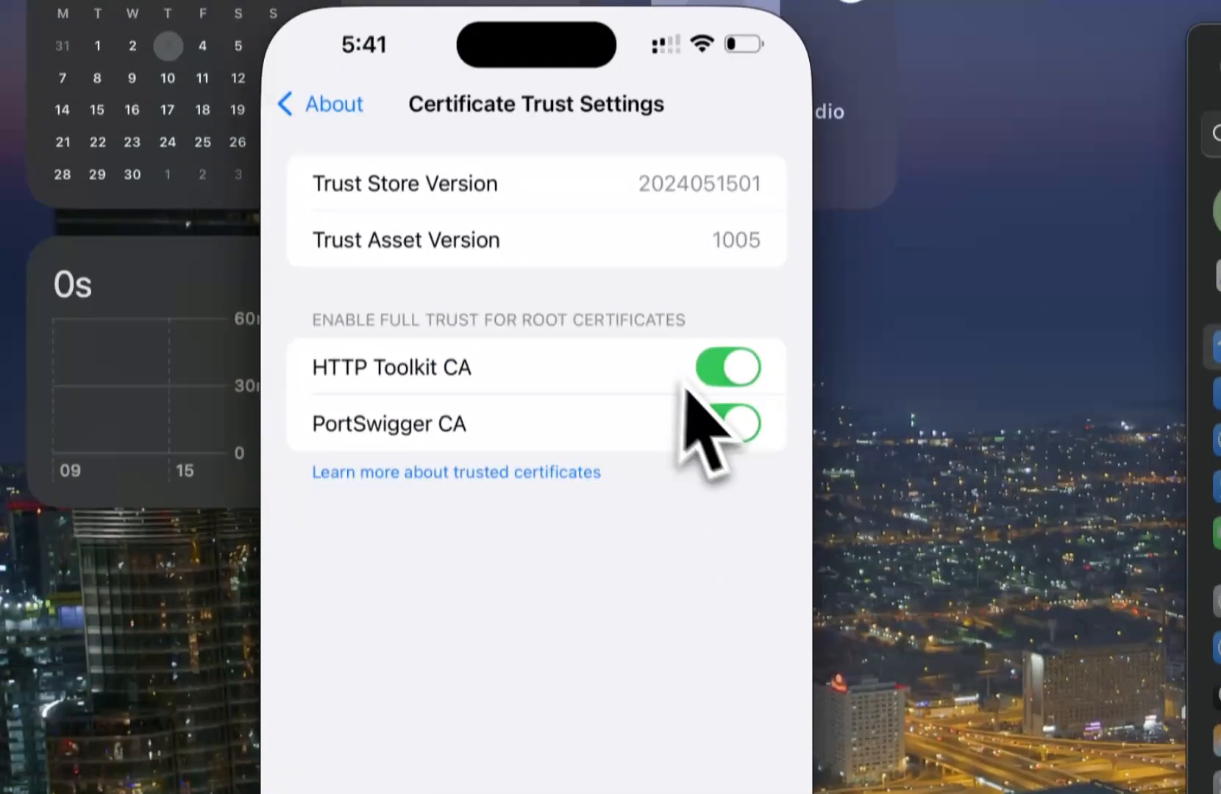
# Return to the main Settings list and go into the iPhone's Wi-Fi settings
pyautogui.click(319, 103)
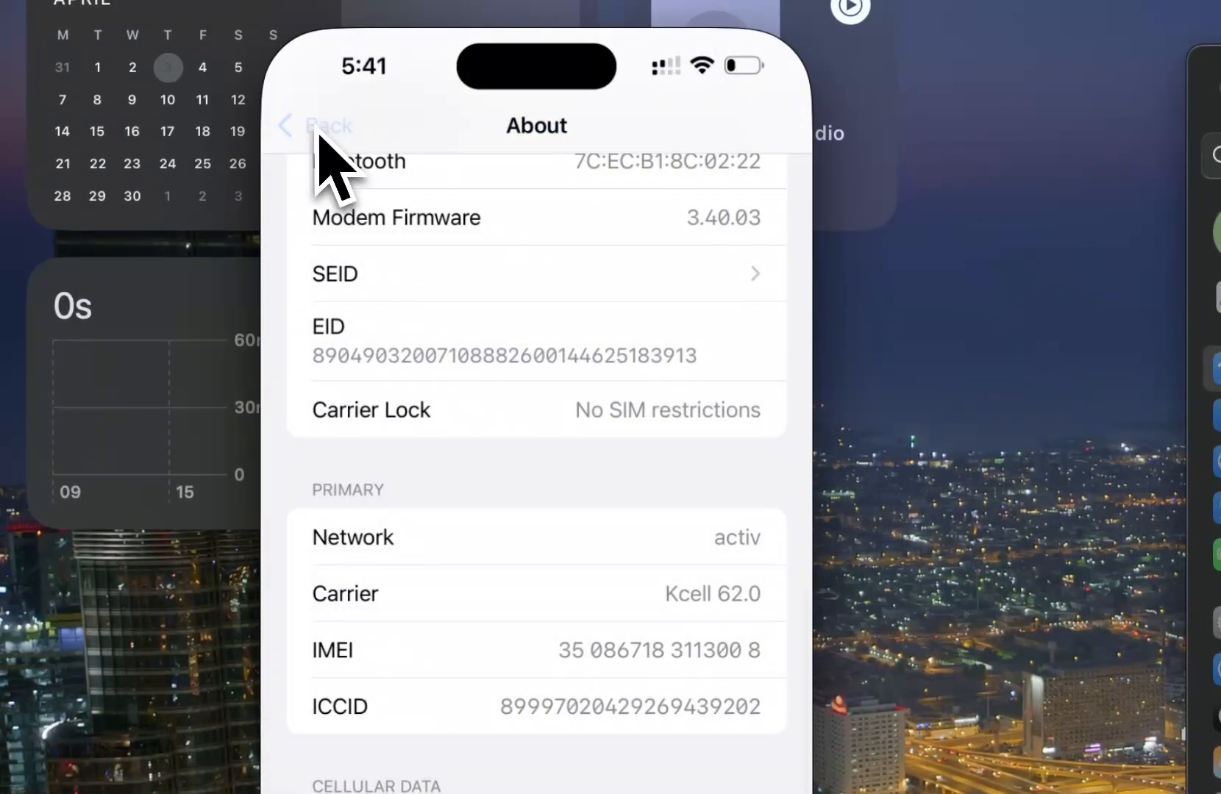
pyautogui.click(319, 125)
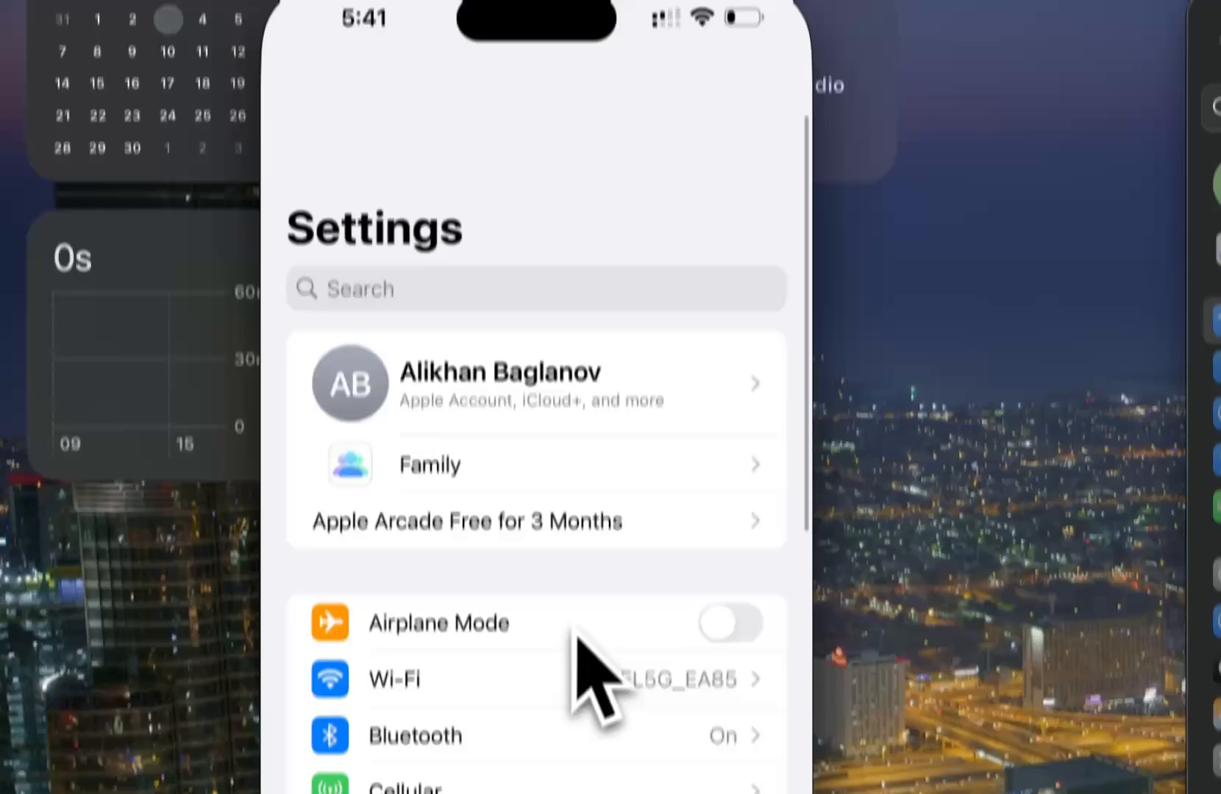
pyautogui.click(392, 678)
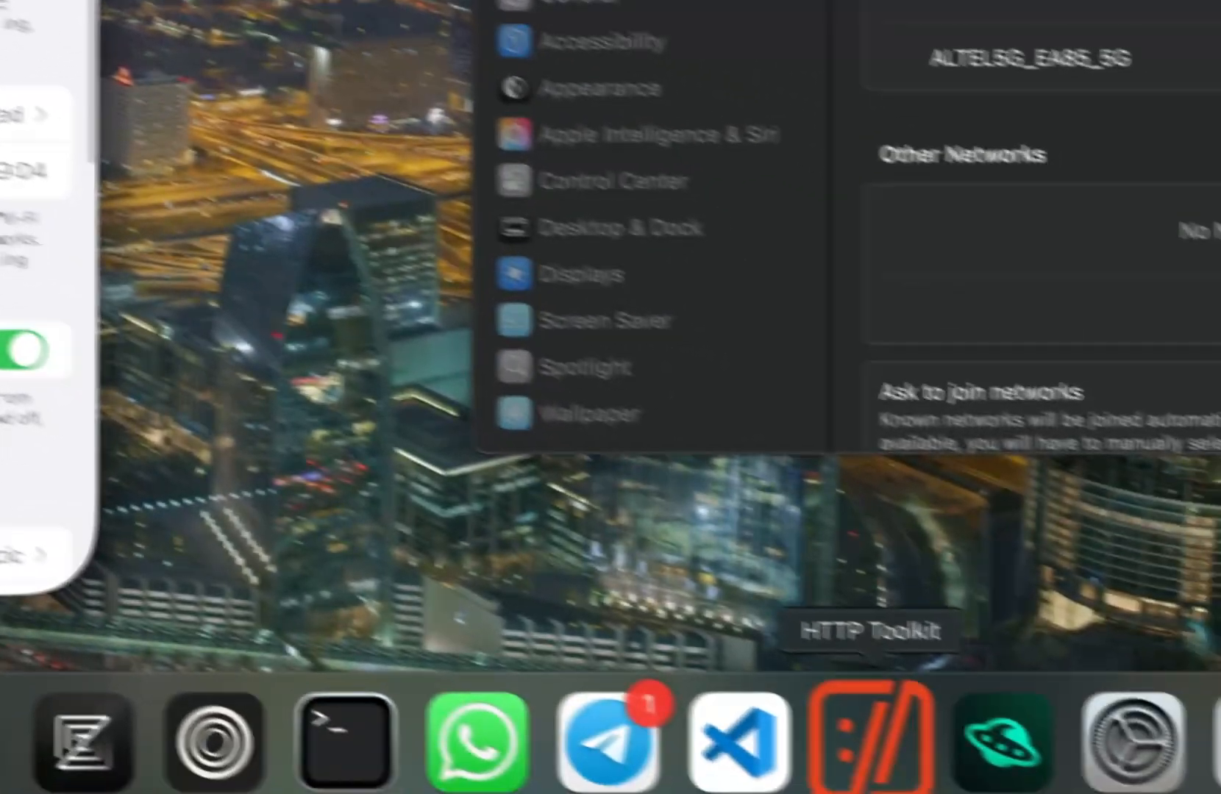
# Bring HTTP Toolkit to the front to read the localhost:8000 proxy instructions
pyautogui.click(857, 740)
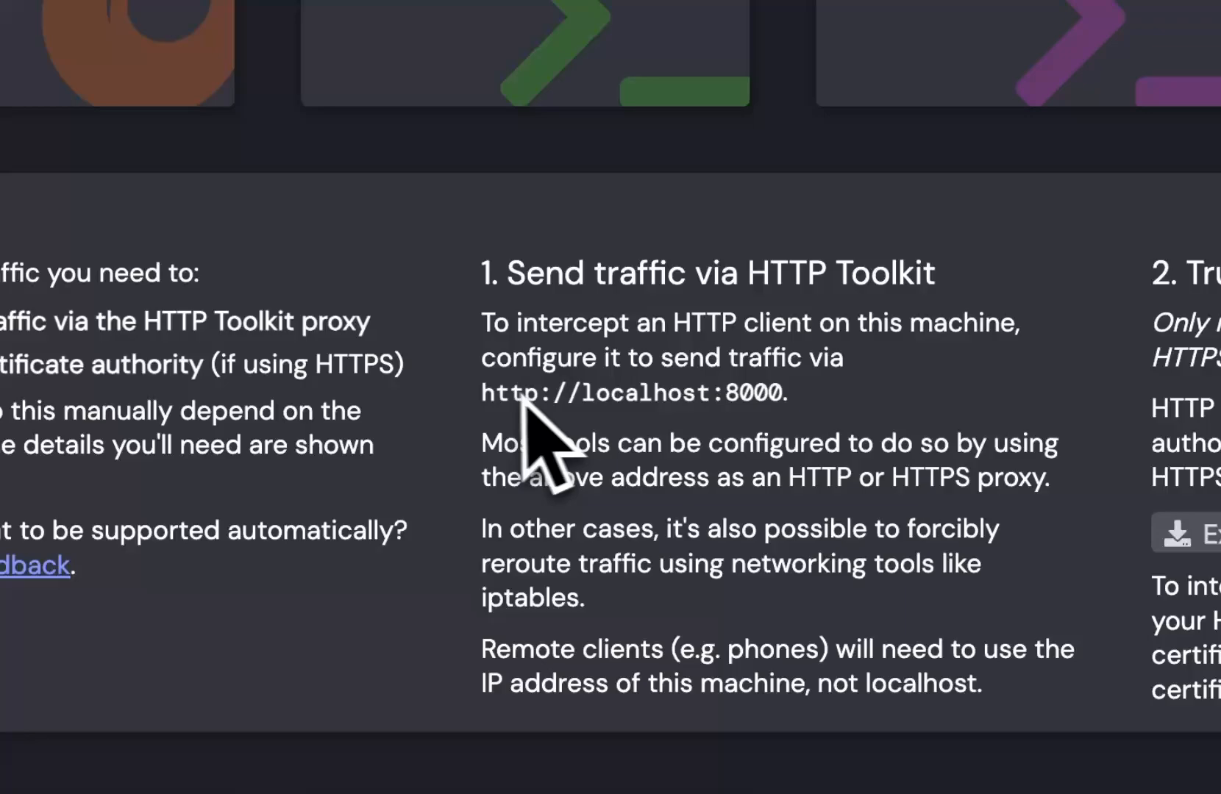
pyautogui.moveTo(903, 451)
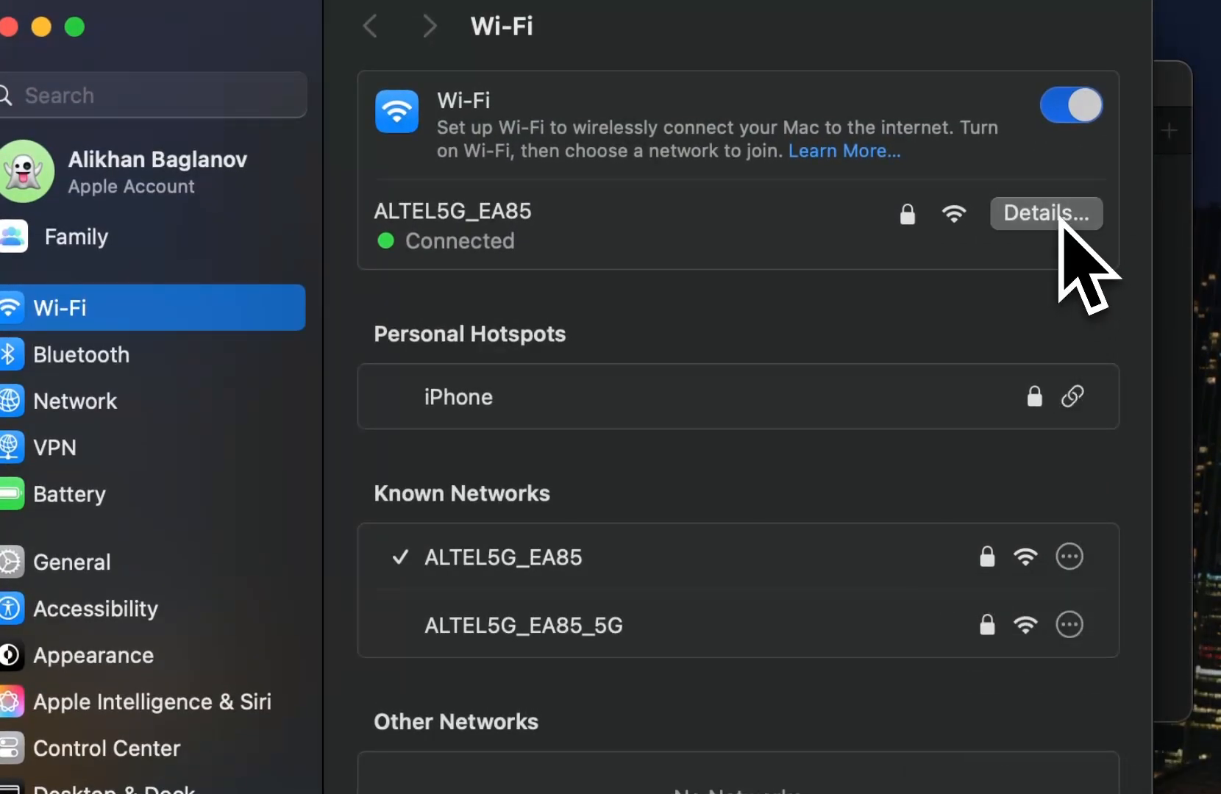
# Show the details of the connected ALTEL5G_EA85 Wi-Fi network in System Settings
pyautogui.click(1046, 214)
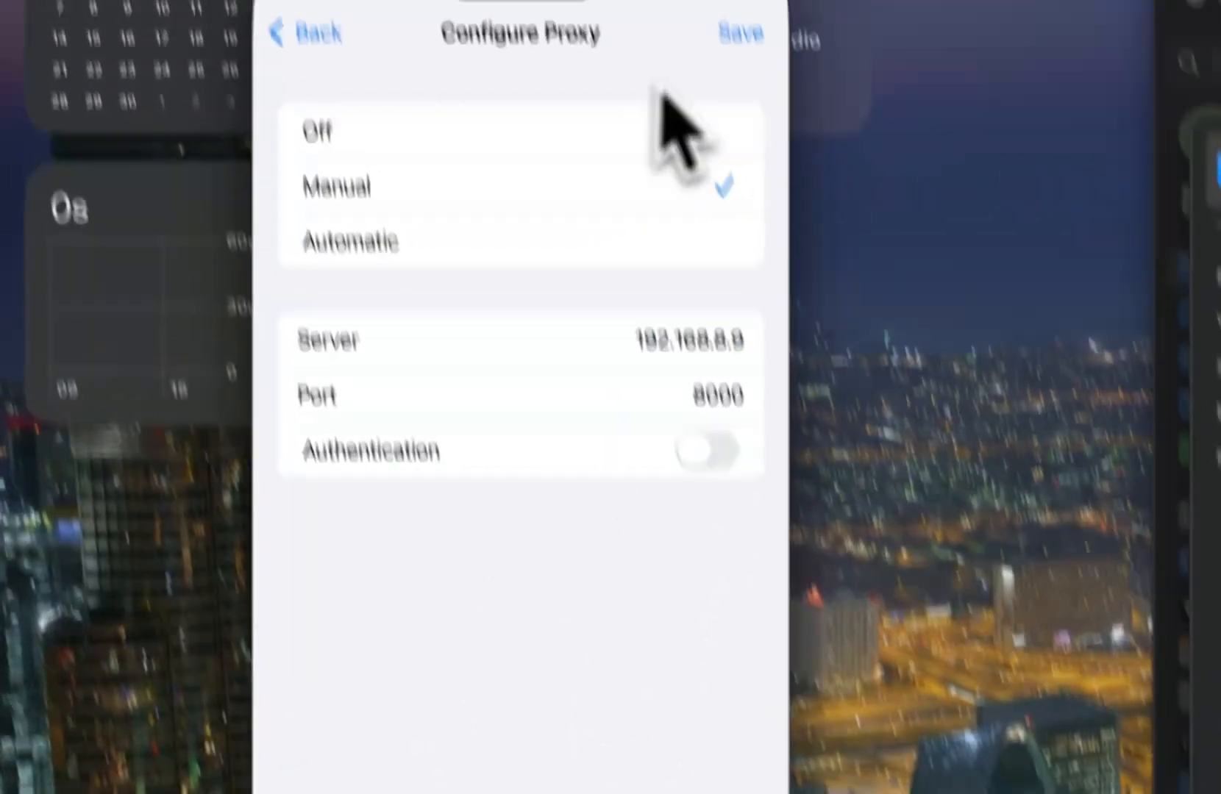
# Save the Manual proxy with server 192.168.8.9 and port 8000 on the iPhone
pyautogui.click(303, 32)
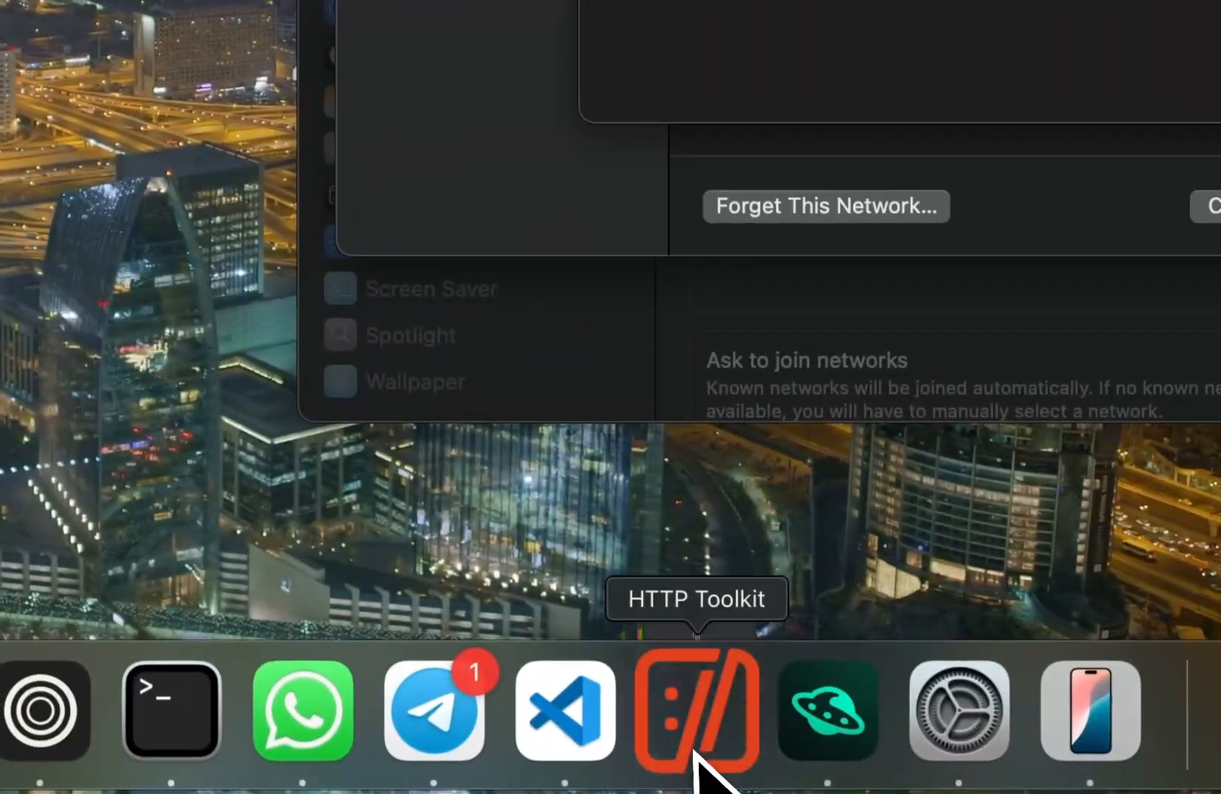
# View the iPhone's ALTEL5G_EA85 network info showing IP 192.168.8.58, then return home
pyautogui.click(696, 710)
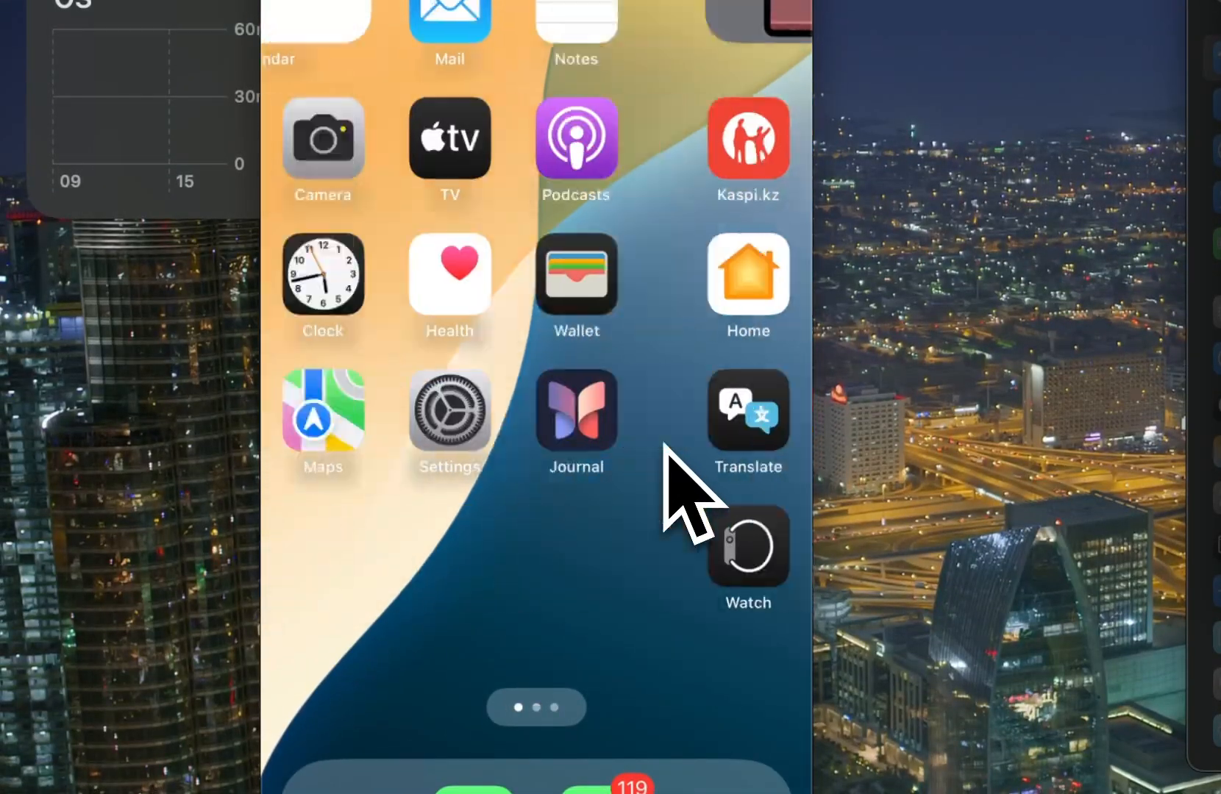
pyautogui.click(577, 413)
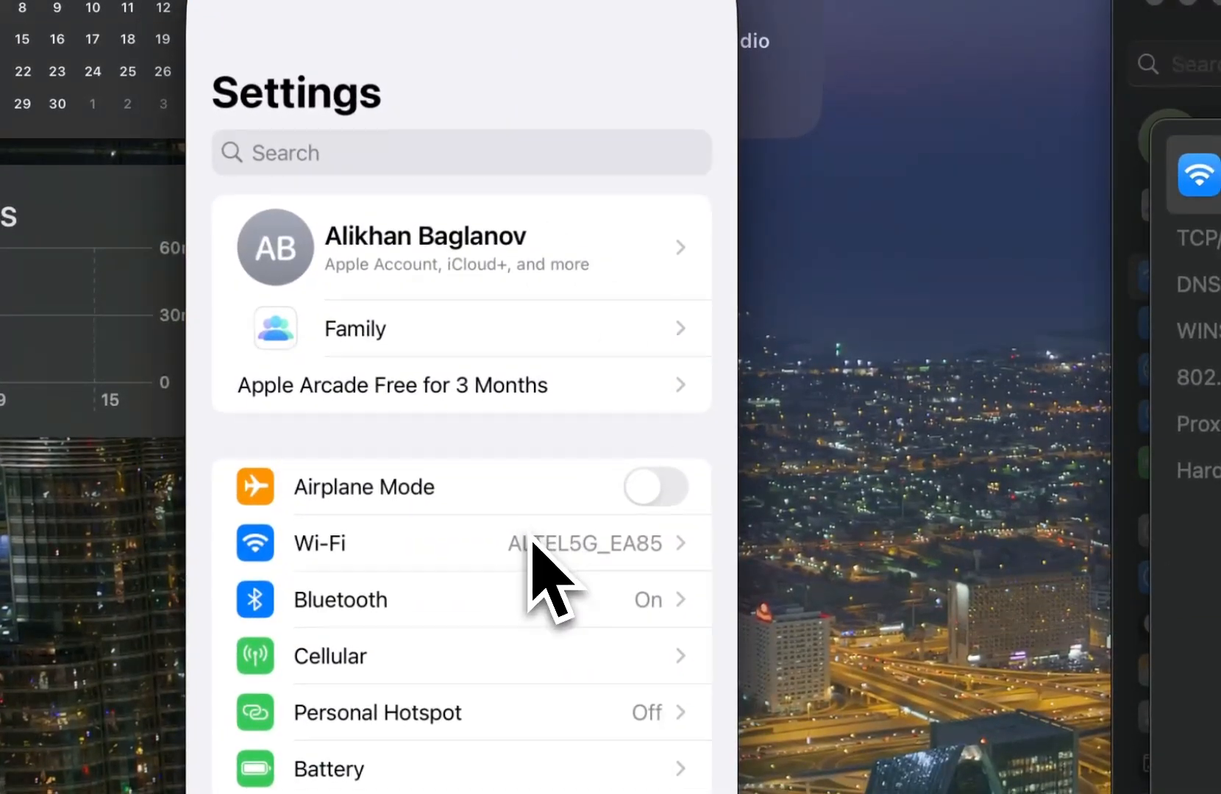
pyautogui.click(590, 544)
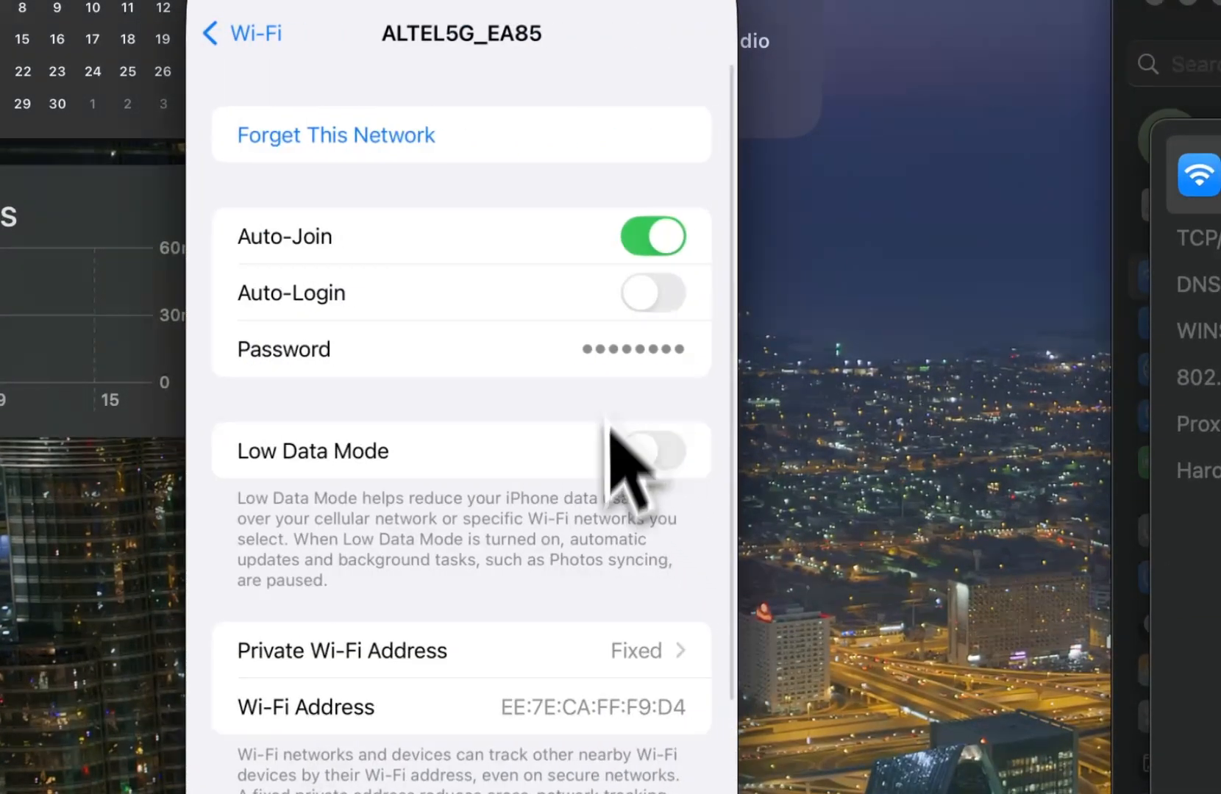
pyautogui.scroll(-3)
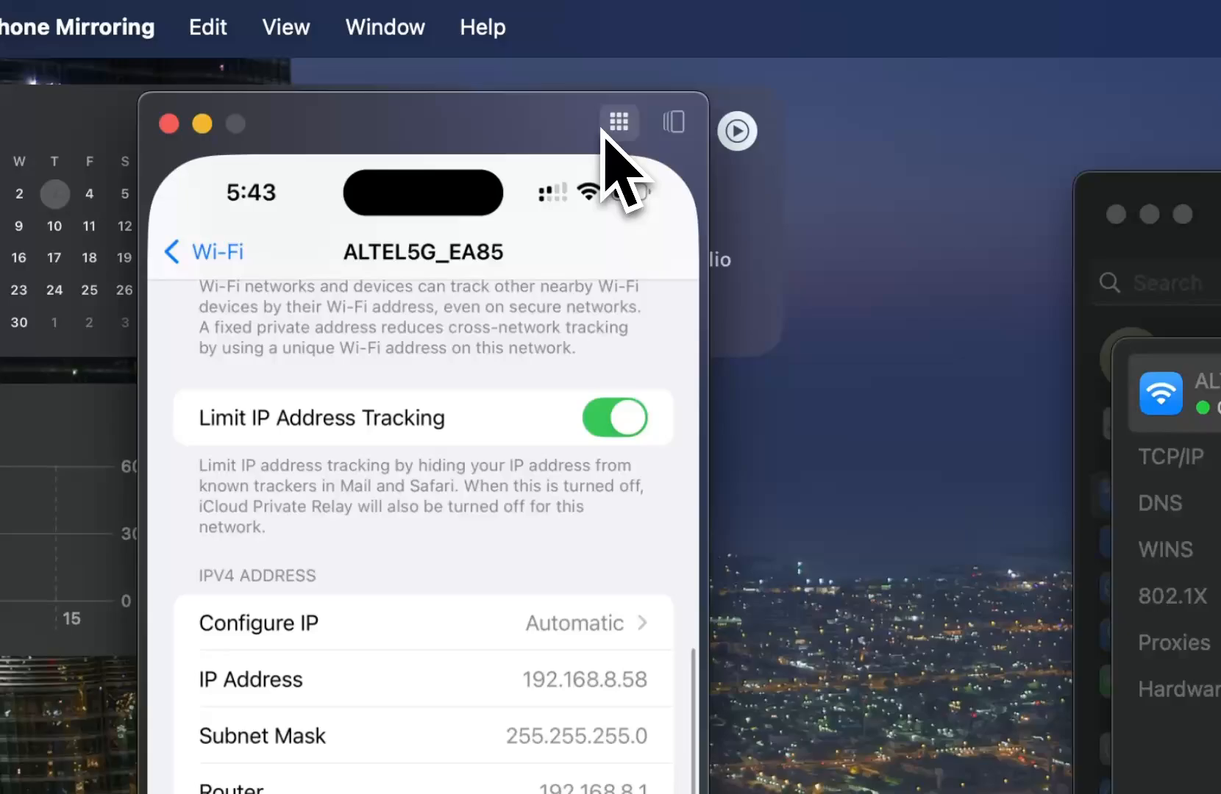
pyautogui.click(618, 122)
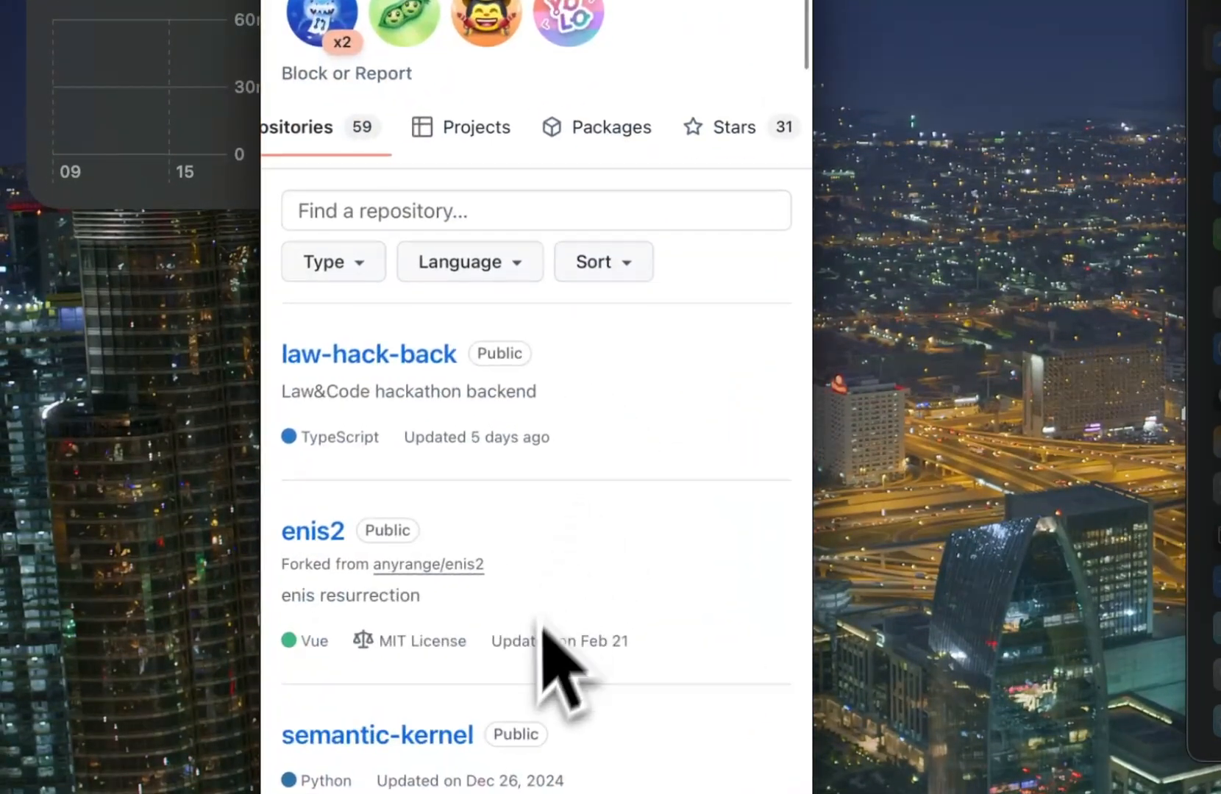
# Scroll through the GitHub profile's Repositories page in the iPhone's browser
pyautogui.scroll(3)
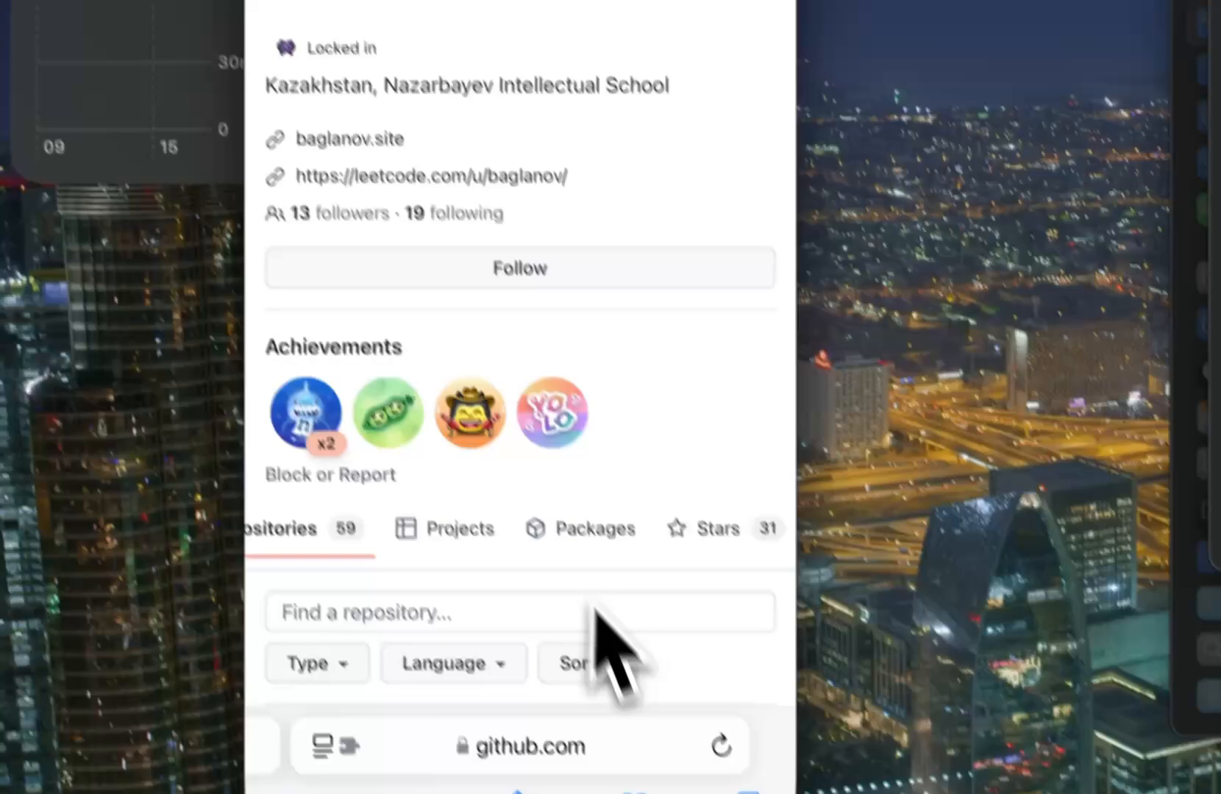
pyautogui.scroll(3)
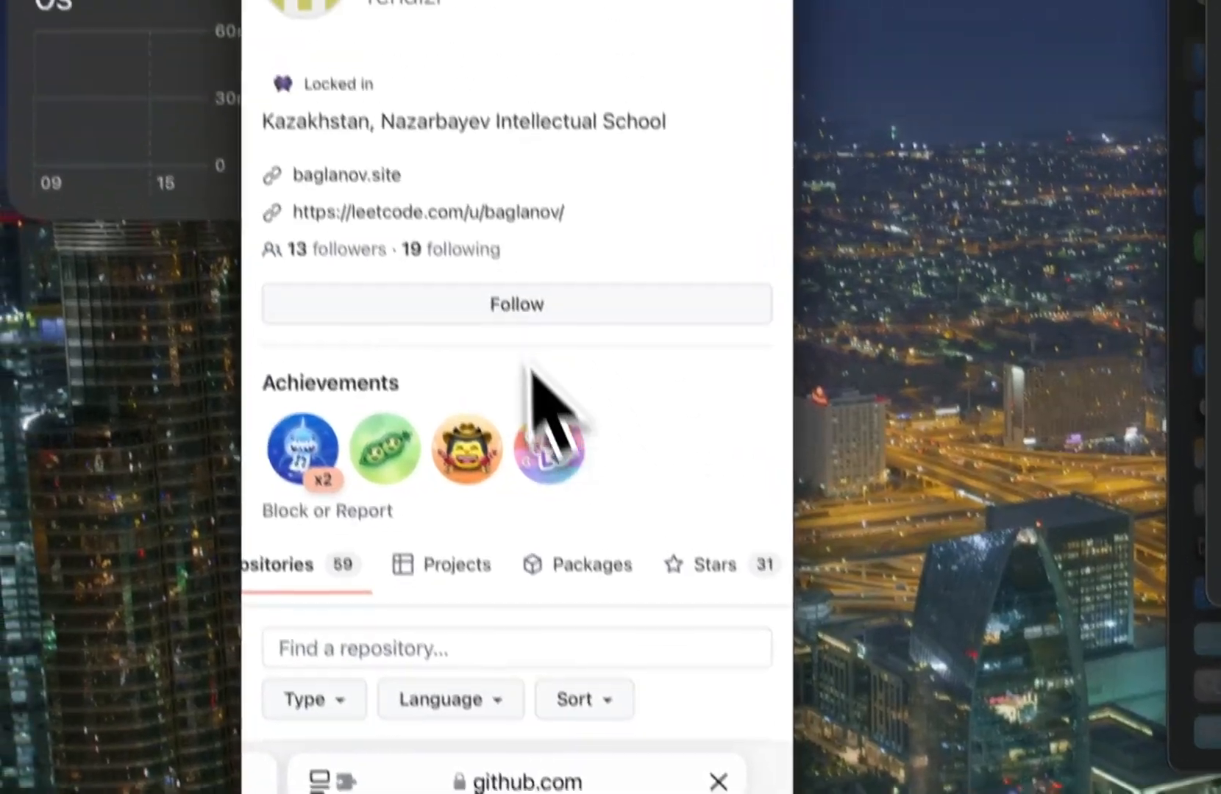
pyautogui.scroll(3)
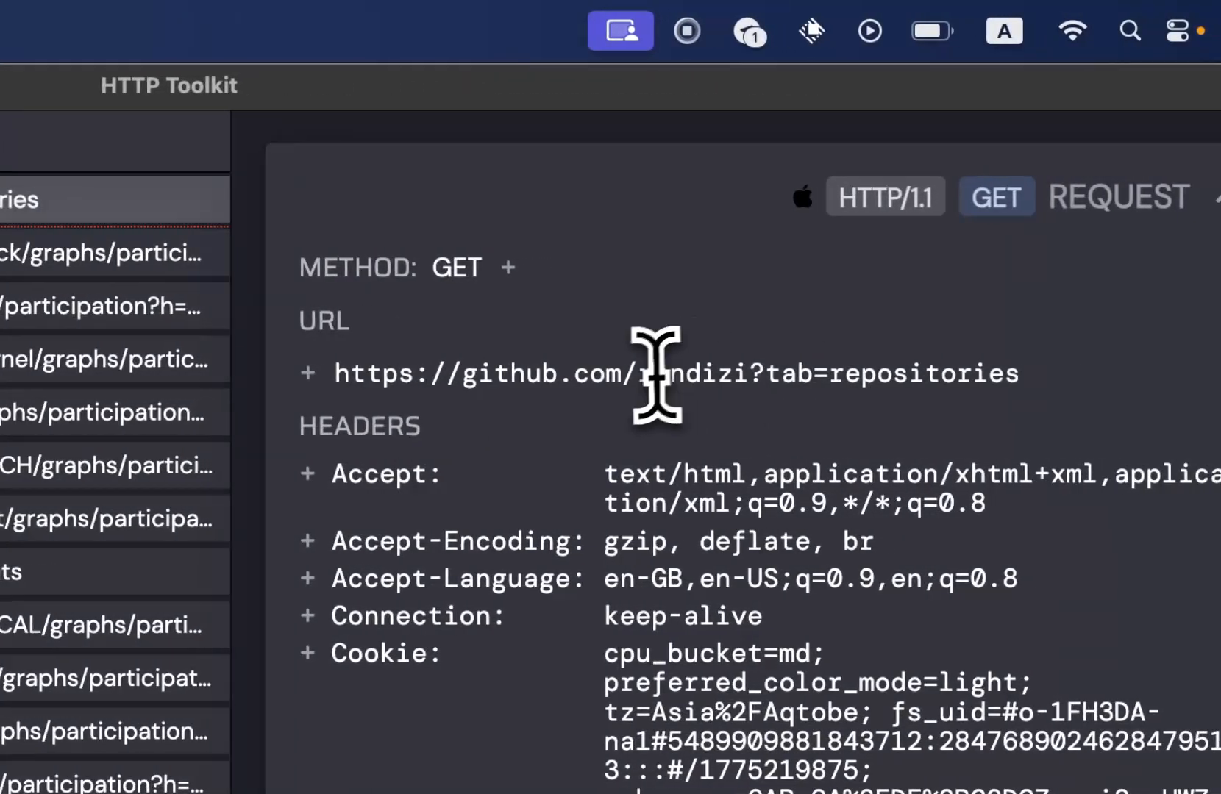
# Scroll through the GET github.com ?tab=repositories request's headers and HTML response body
pyautogui.scroll(-3)
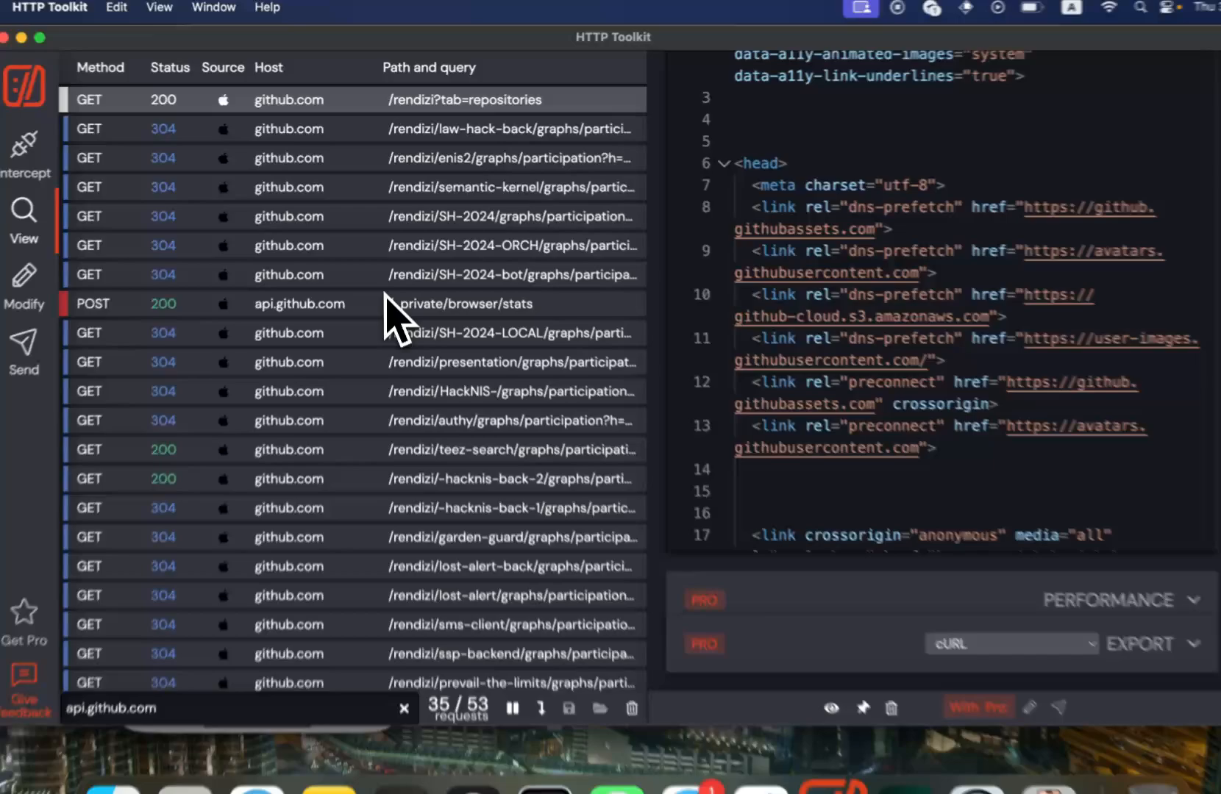
pyautogui.scroll(-3)
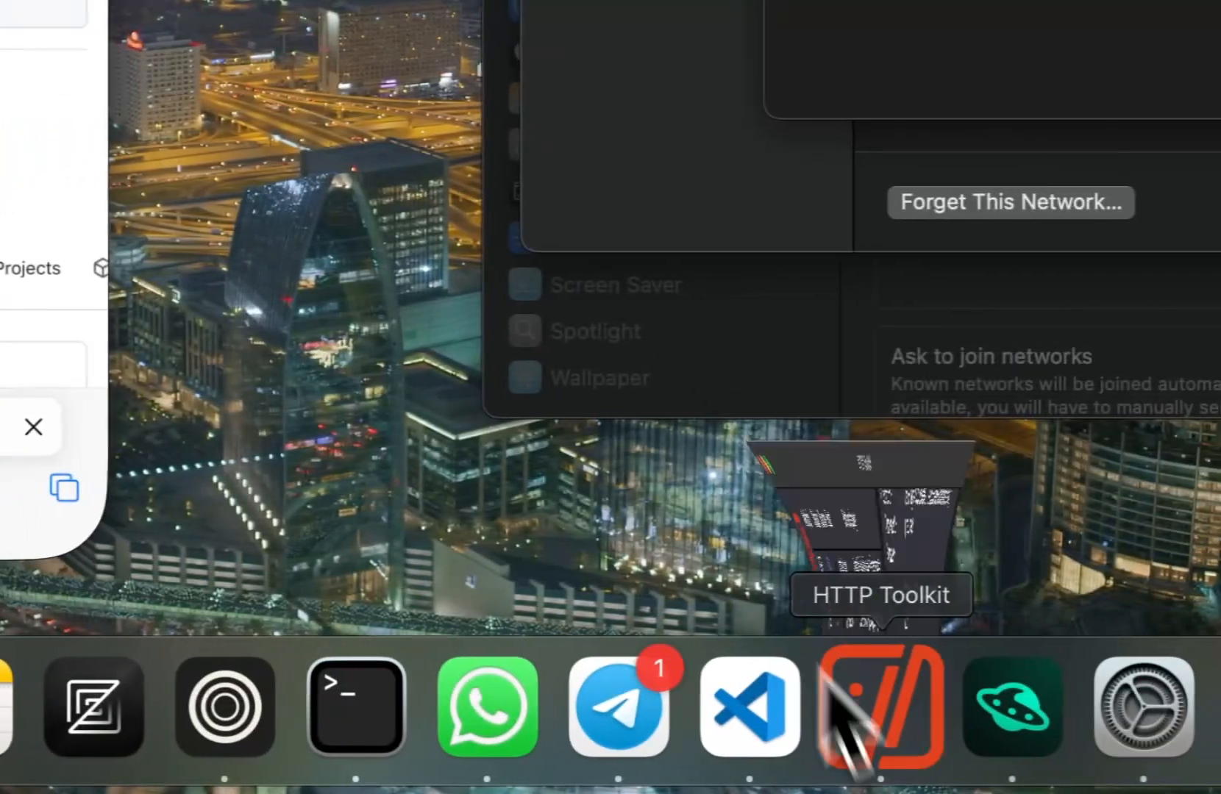
# Bring HTTP Toolkit forward and inspect a captured youtube.com audio request's binary M4A response body
pyautogui.click(881, 707)
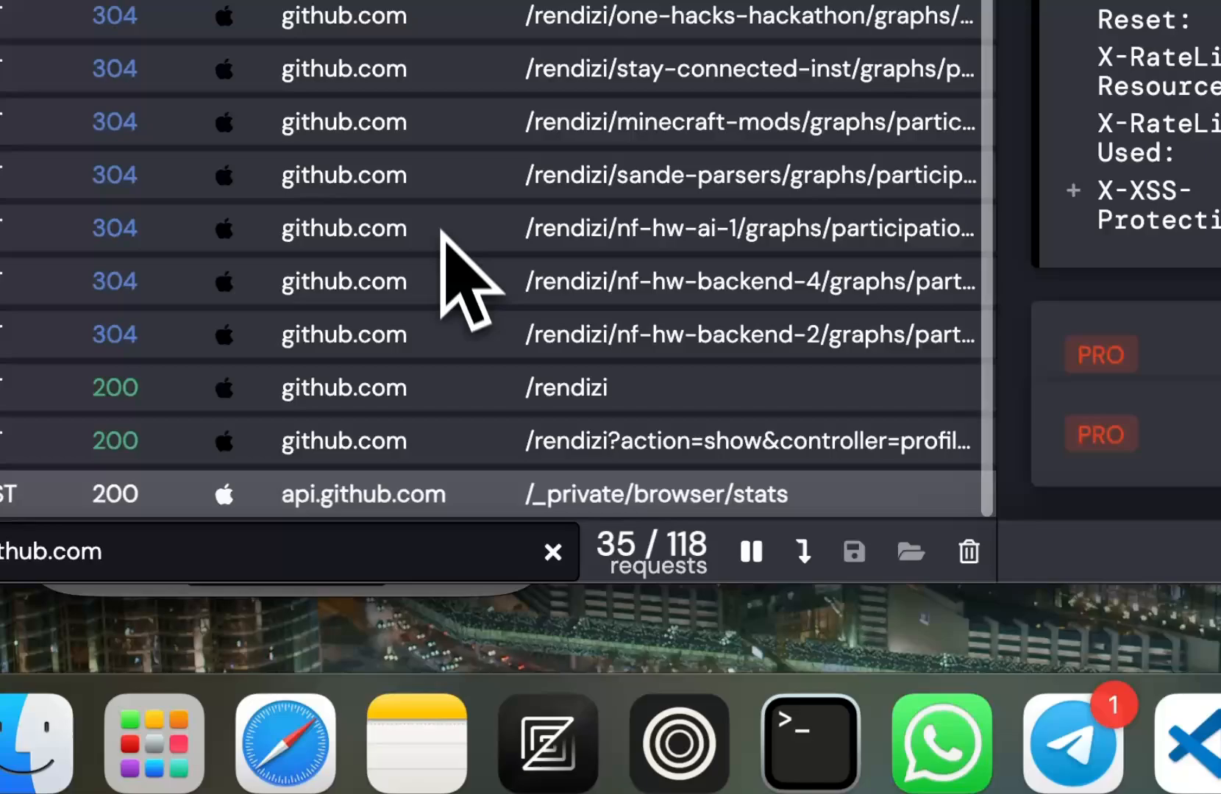
pyautogui.click(553, 552)
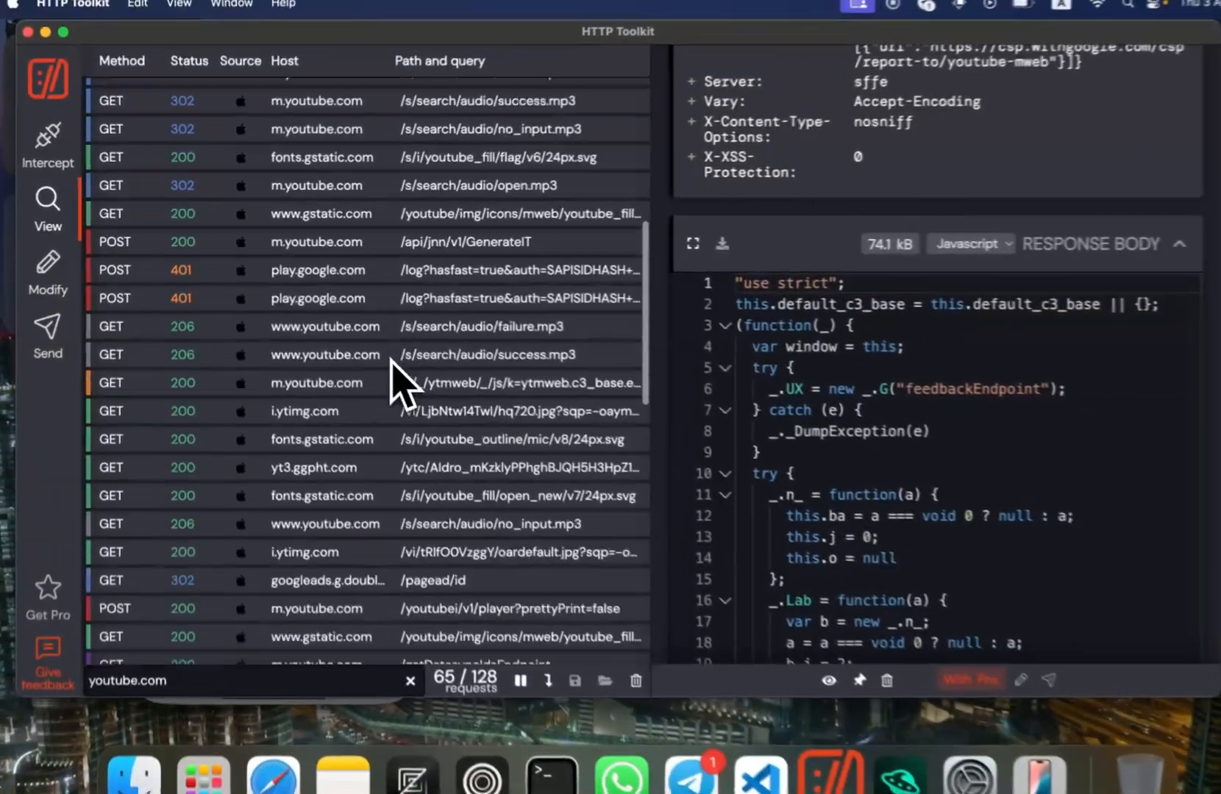
pyautogui.scroll(-3)
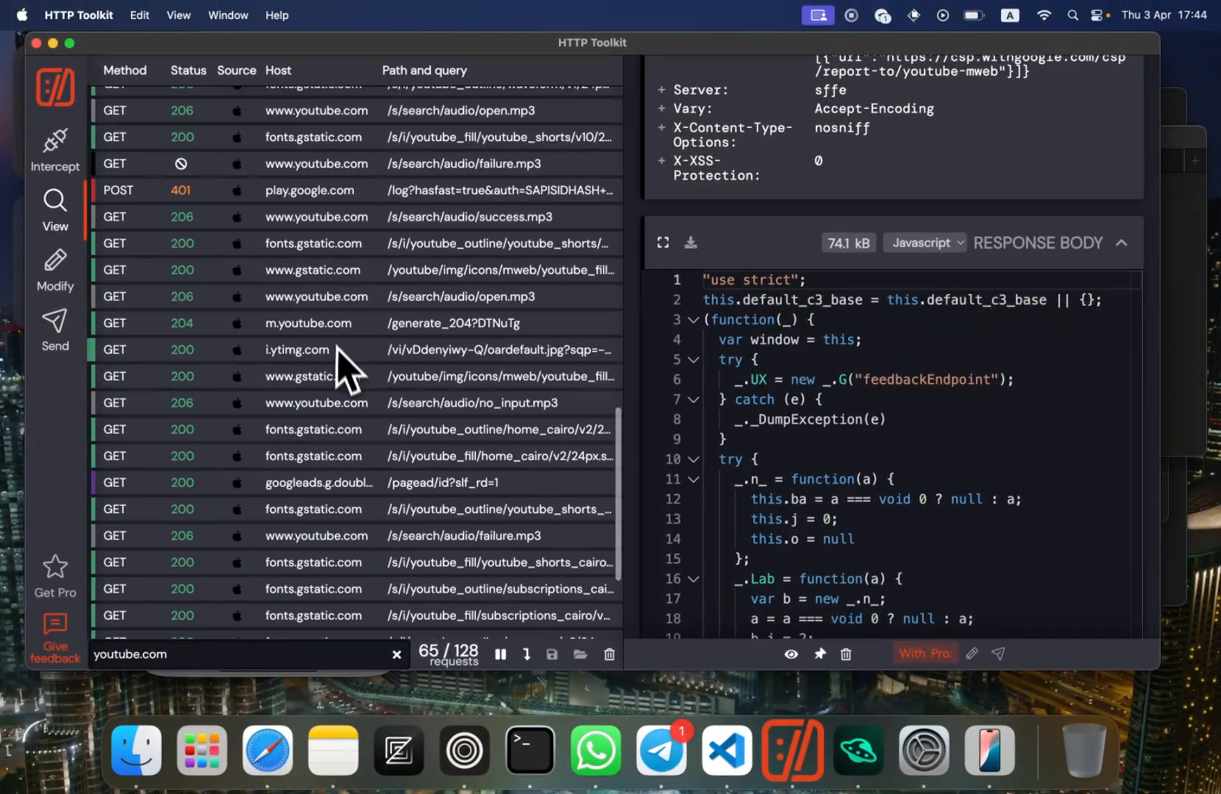
pyautogui.scroll(-3)
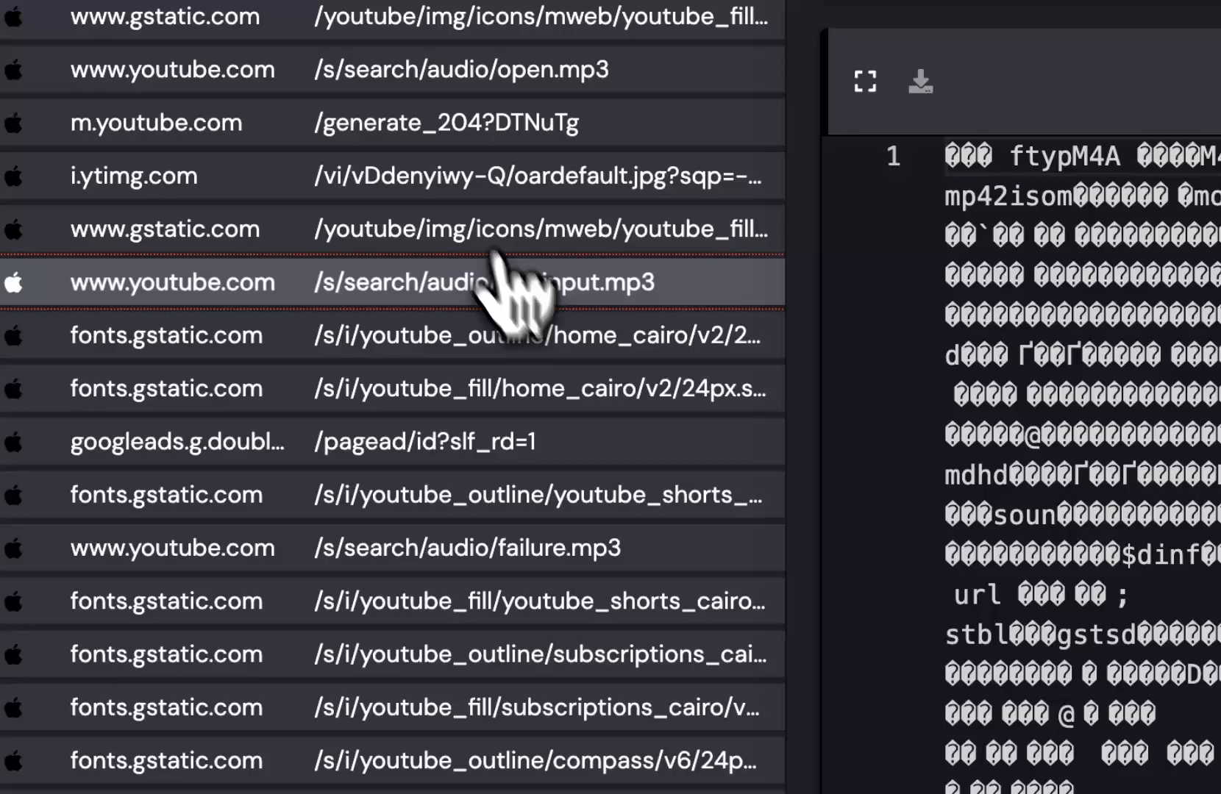
pyautogui.scroll(-3)
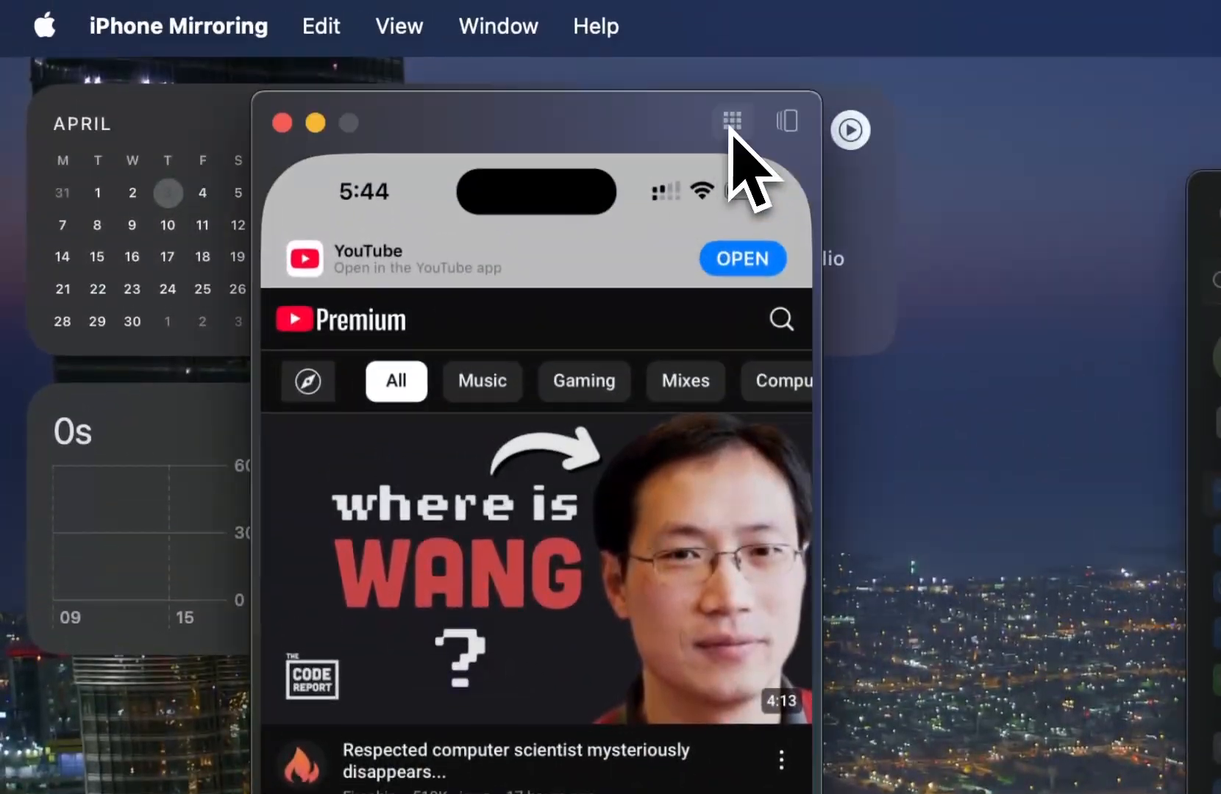
# Launch the X app on the mirrored iPhone from the App Library suggestions
pyautogui.click(731, 120)
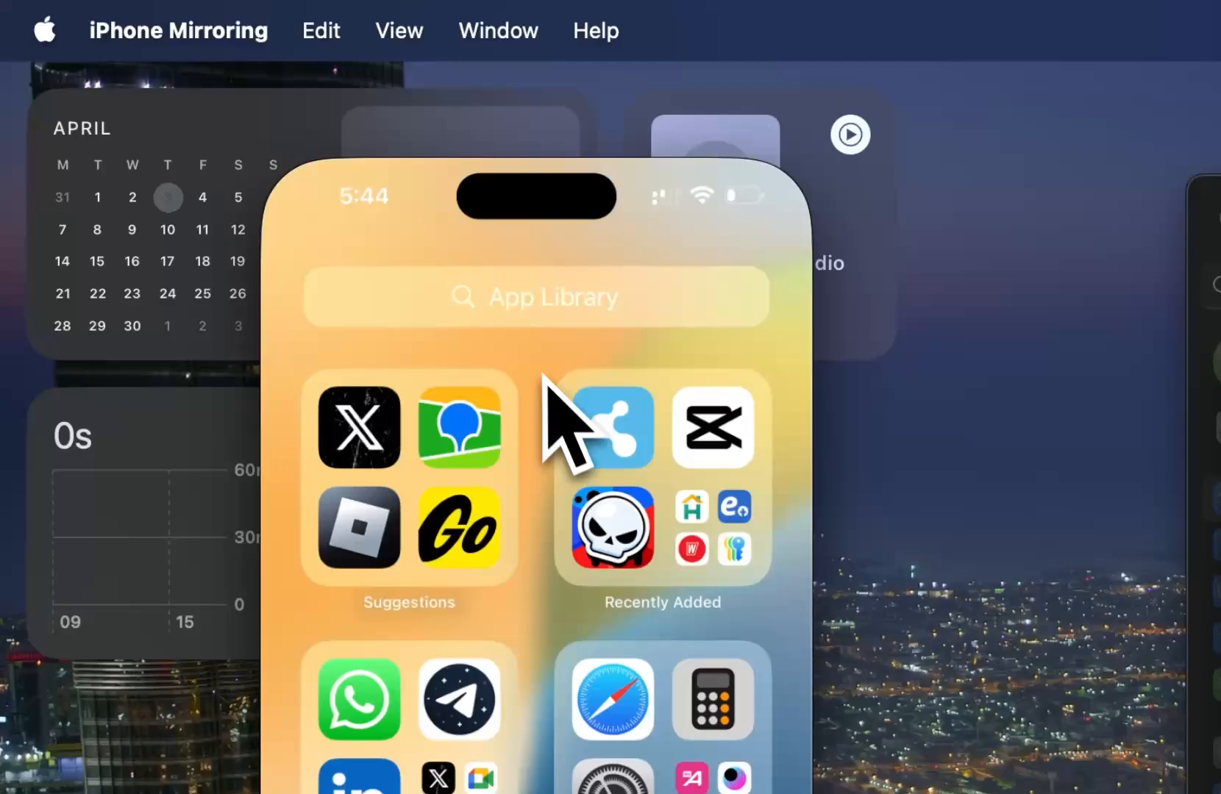
pyautogui.click(357, 428)
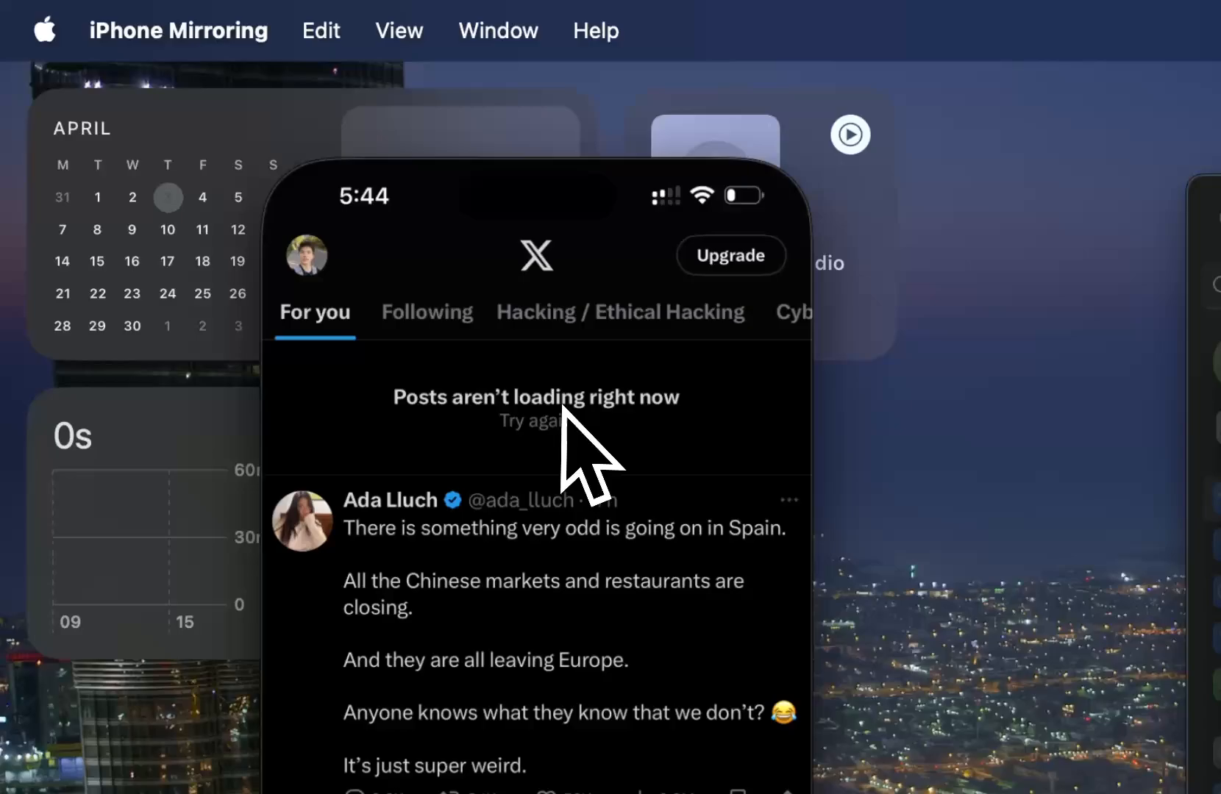
pyautogui.scroll(-3)
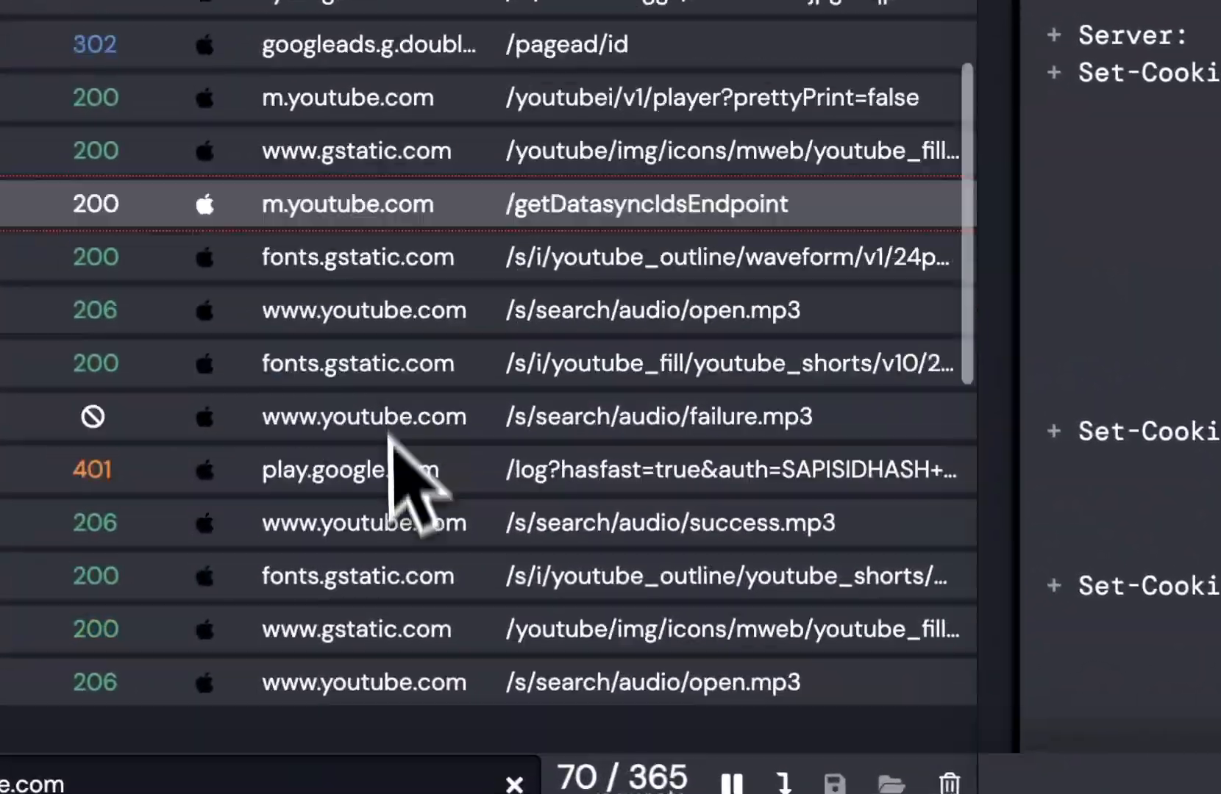
# Filter the traffic with 'disc' and view the discord.com /api/v9/quests/decision request's details
pyautogui.write('disc')
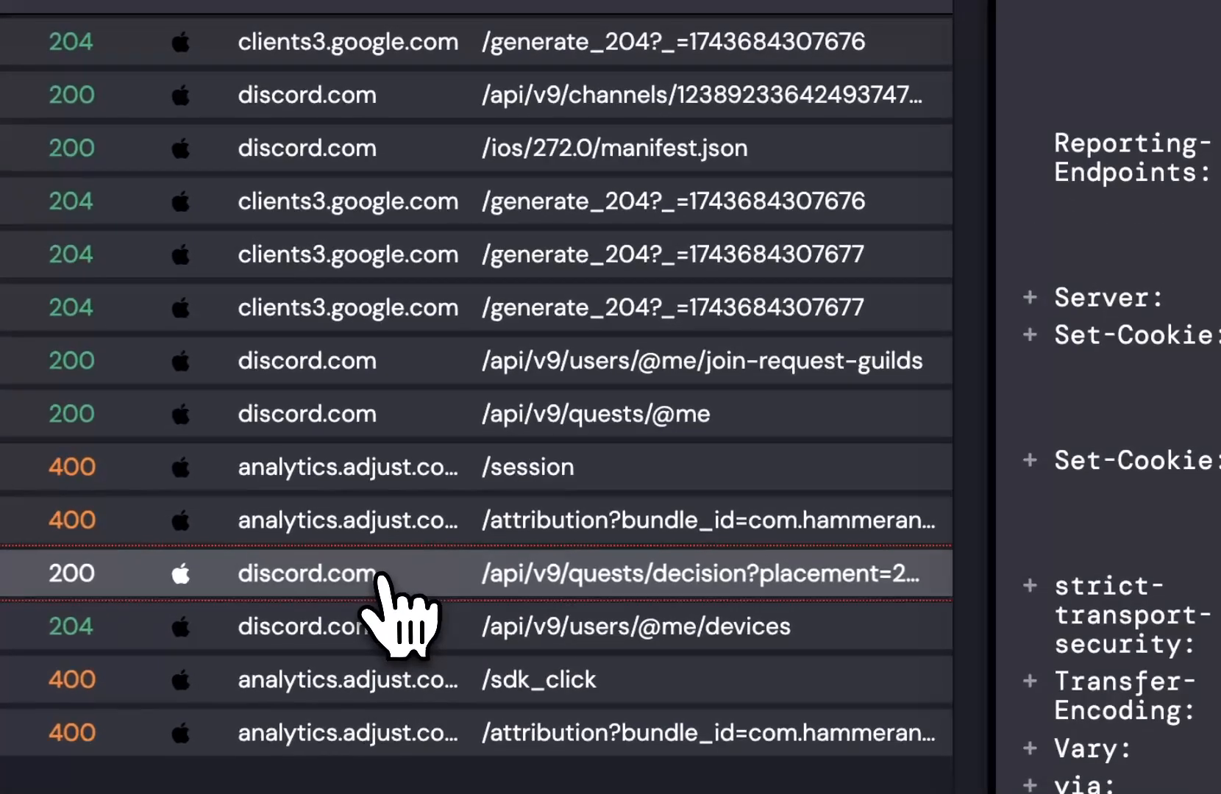
pyautogui.click(312, 574)
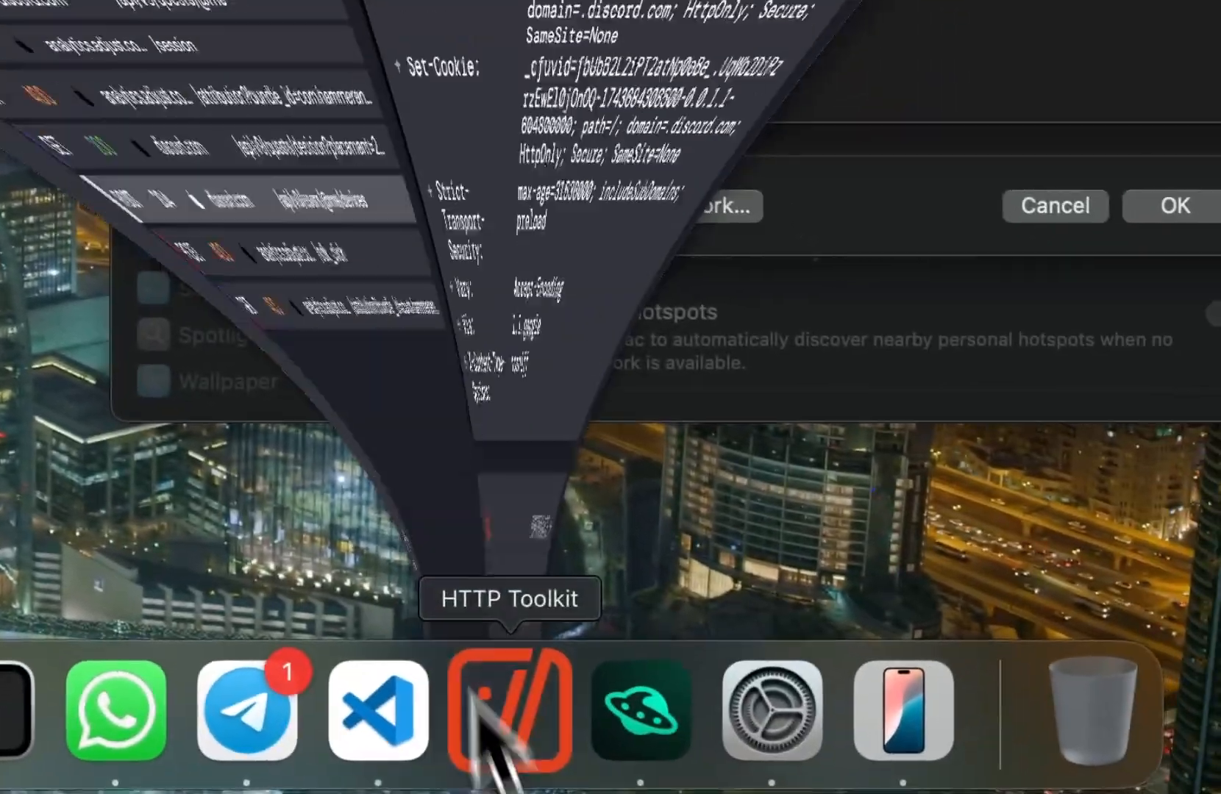
# Bring HTTP Toolkit forward and scroll the Discord request through its 200 OK headers into the JSON messages body
pyautogui.click(507, 712)
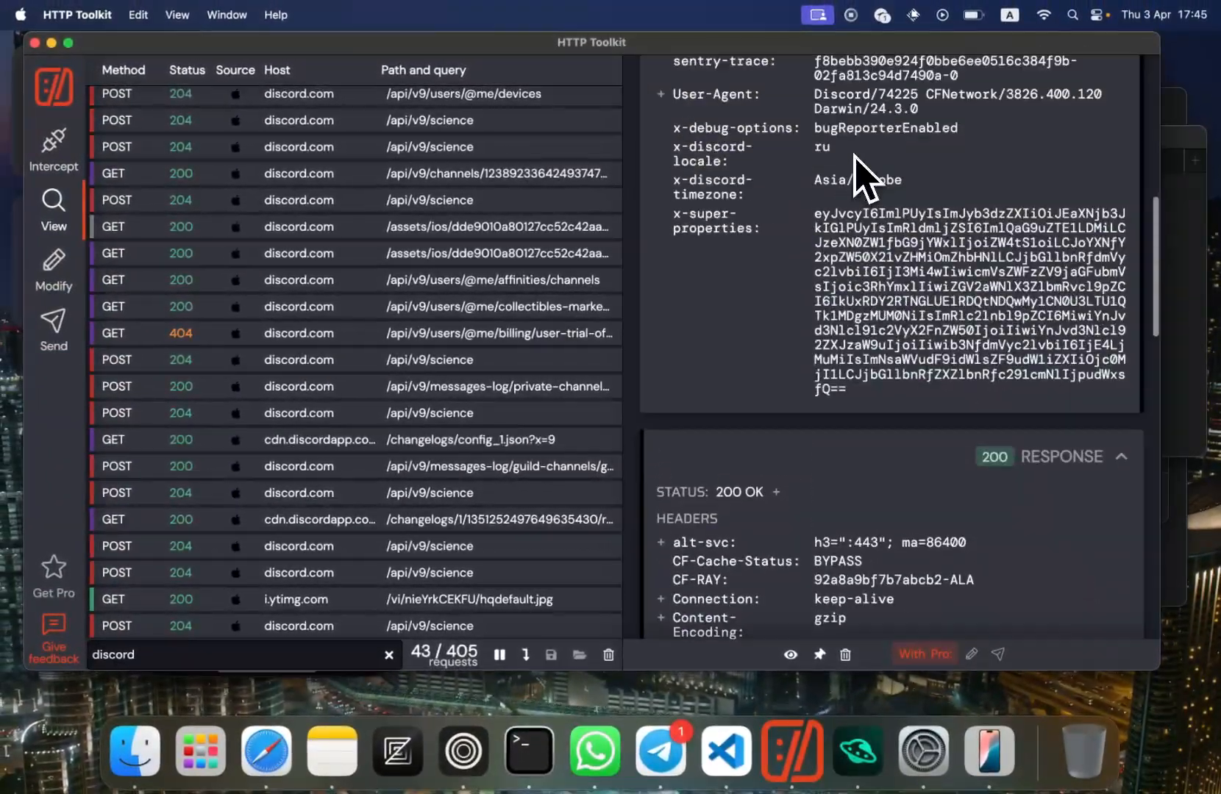
pyautogui.scroll(3)
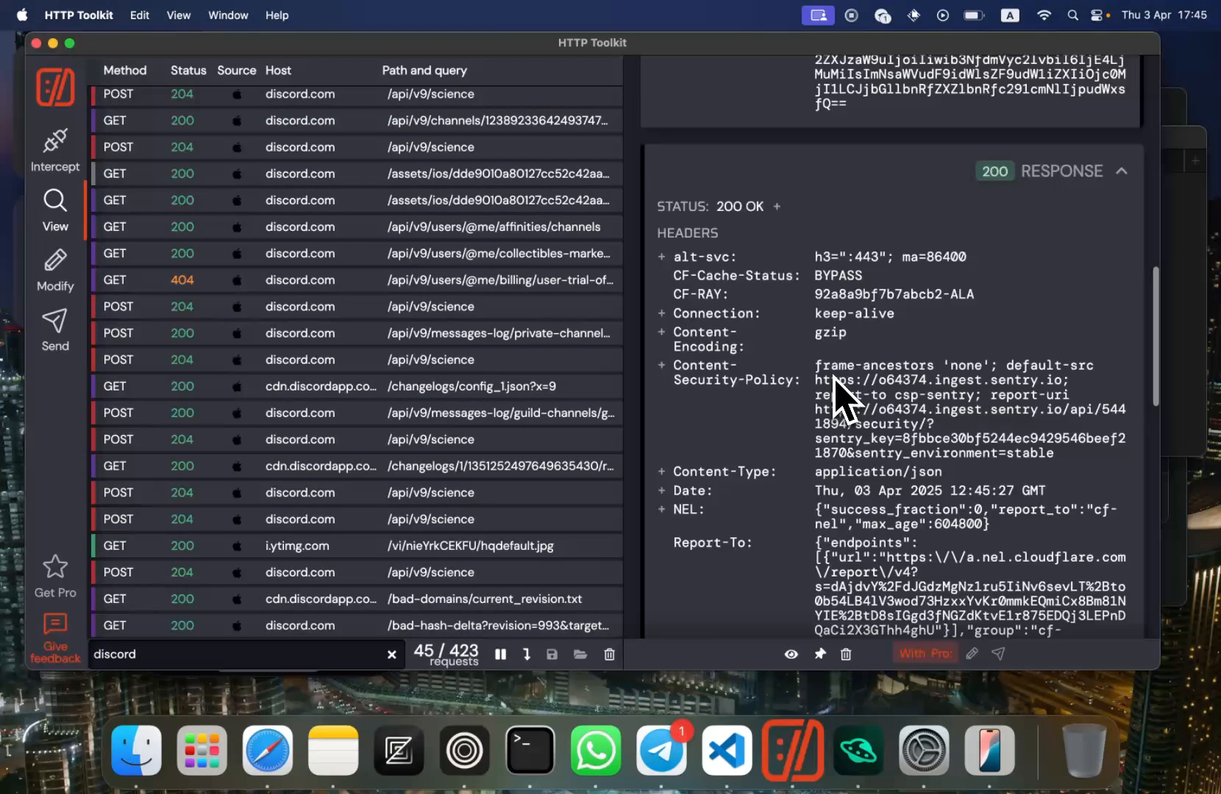
pyautogui.scroll(-3)
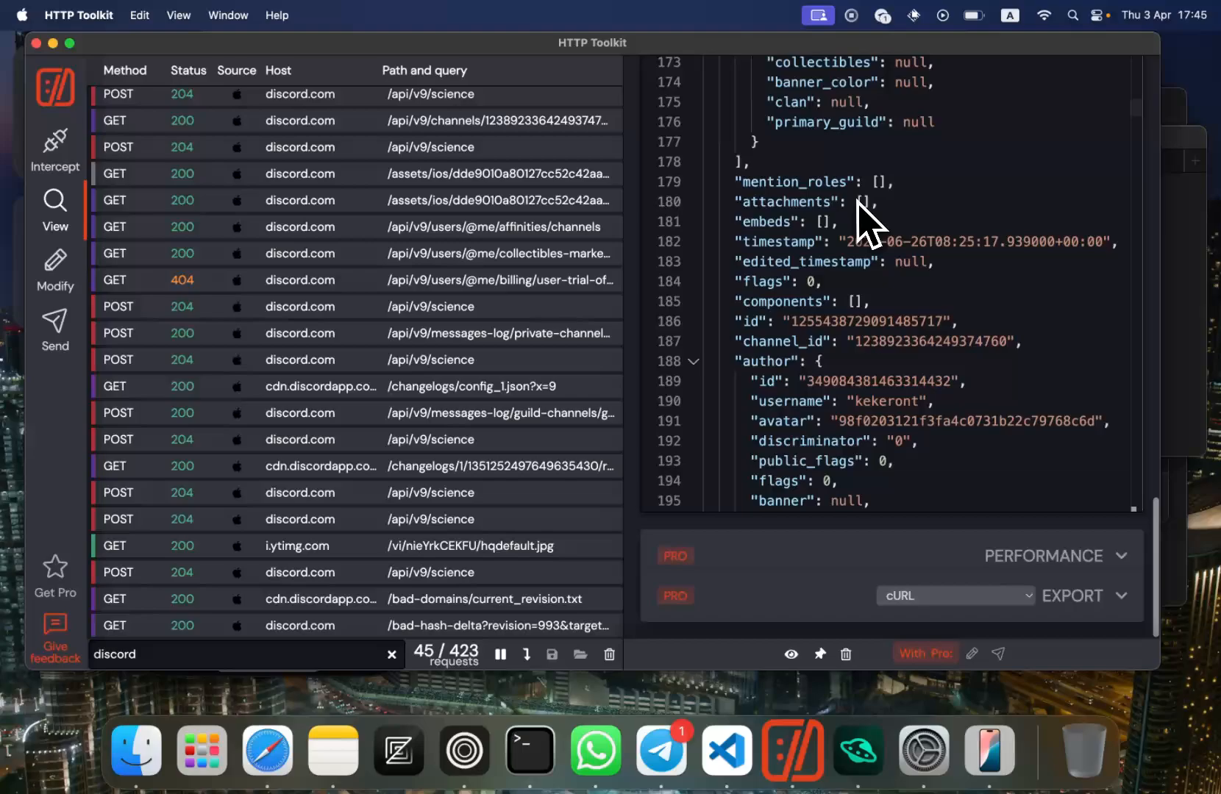
pyautogui.scroll(-3)
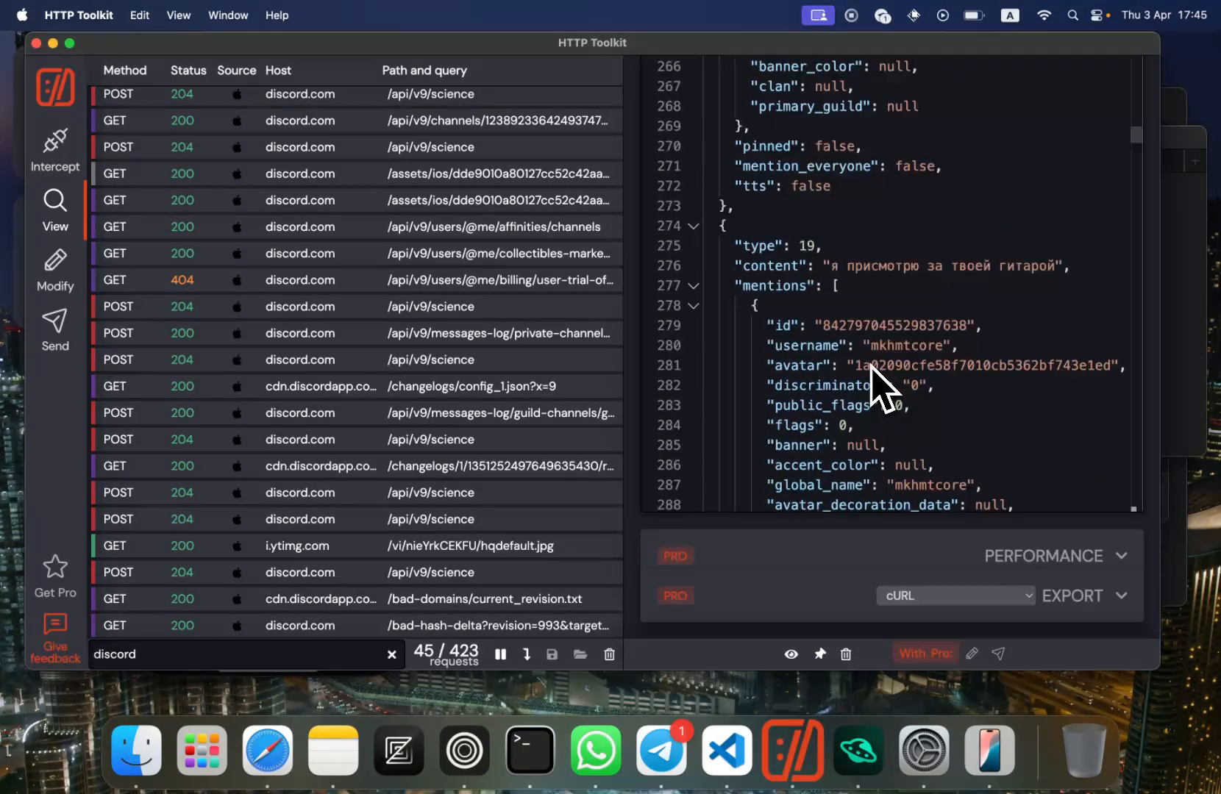